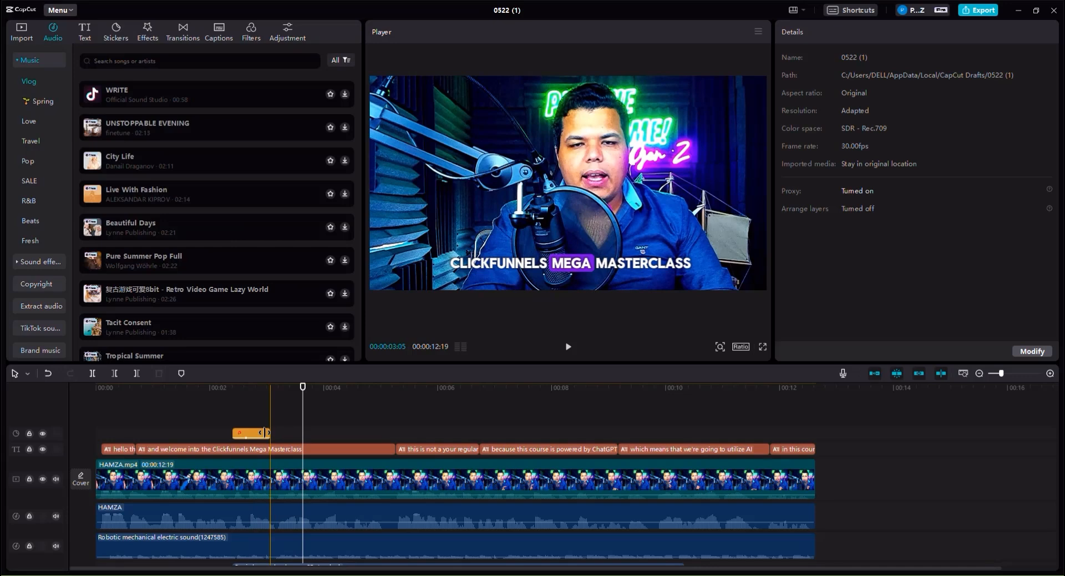
# - Show the Glitch category within the Video effects library
pyautogui.click(249, 433)
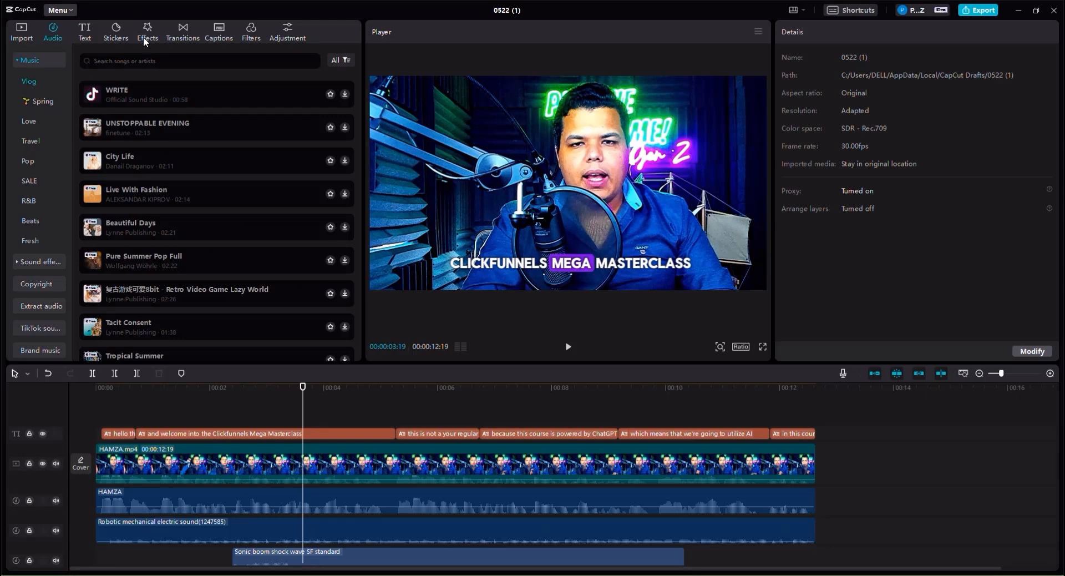
pyautogui.click(148, 31)
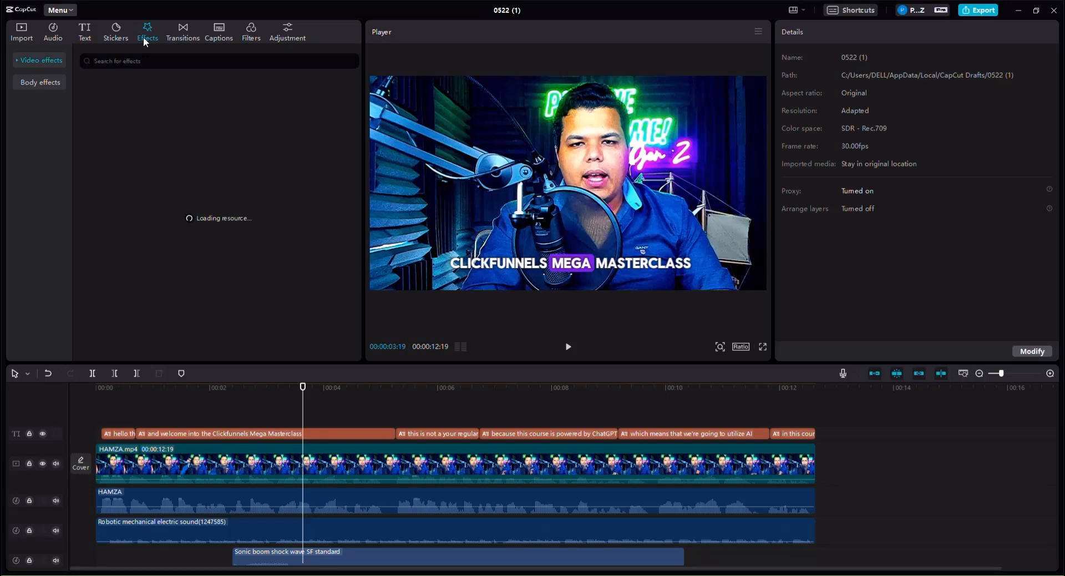
pyautogui.click(148, 31)
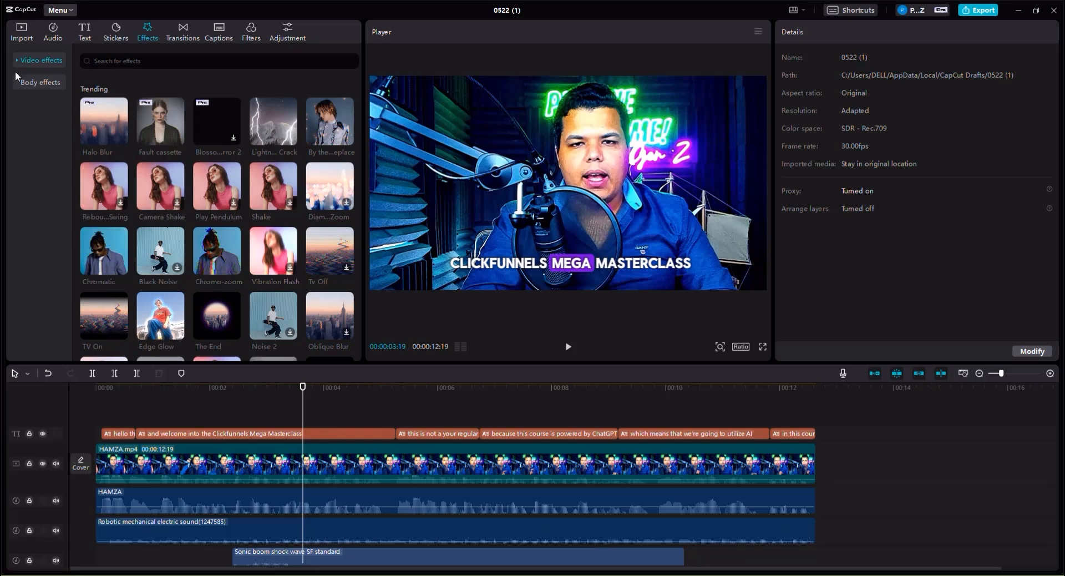
pyautogui.click(41, 60)
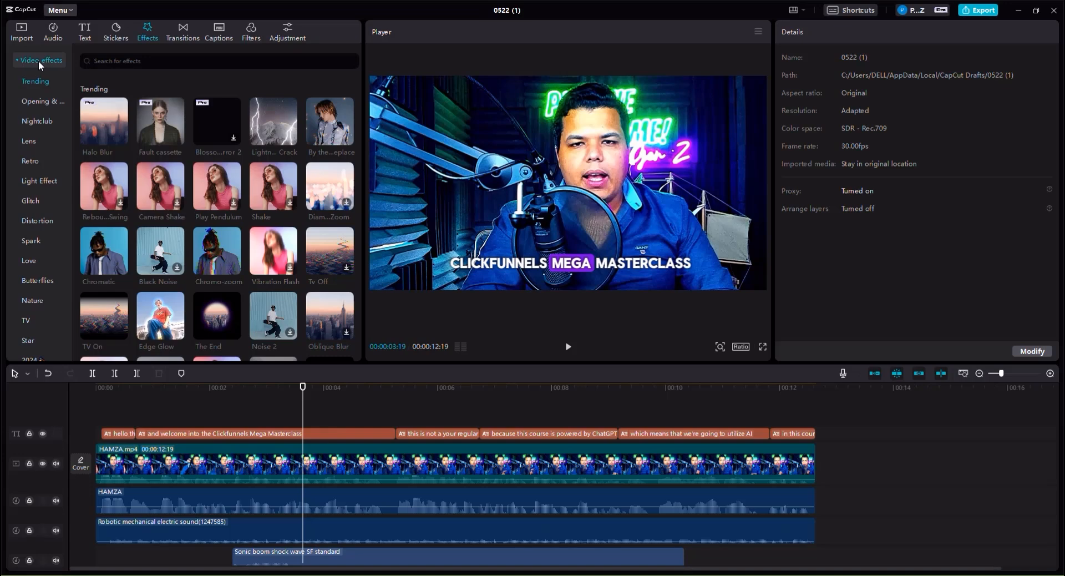
pyautogui.click(30, 201)
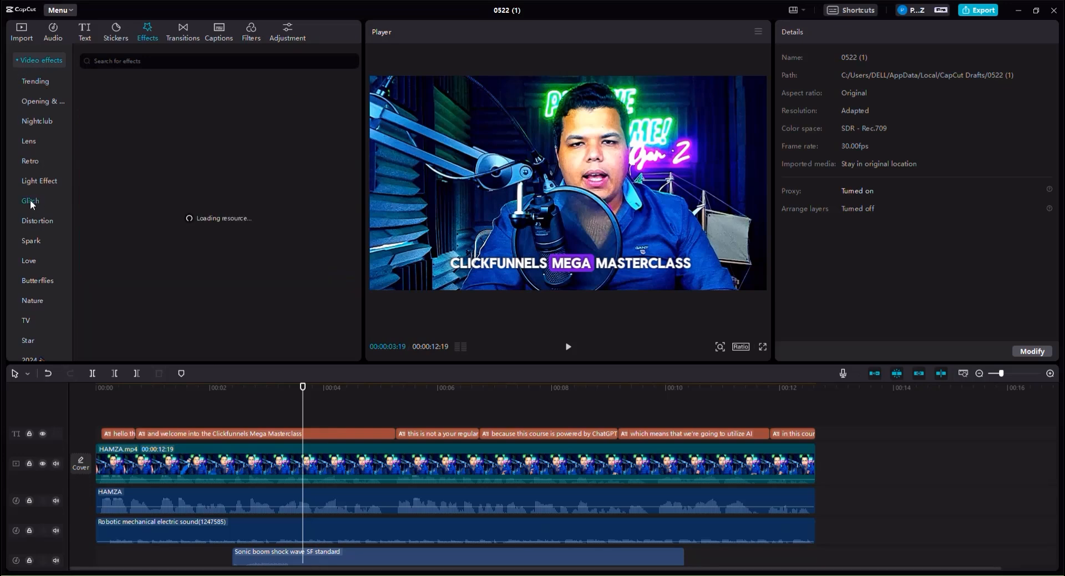
# - Place the Fuzzy glitch effect at 0:00 on the timeline and select it
pyautogui.click(30, 201)
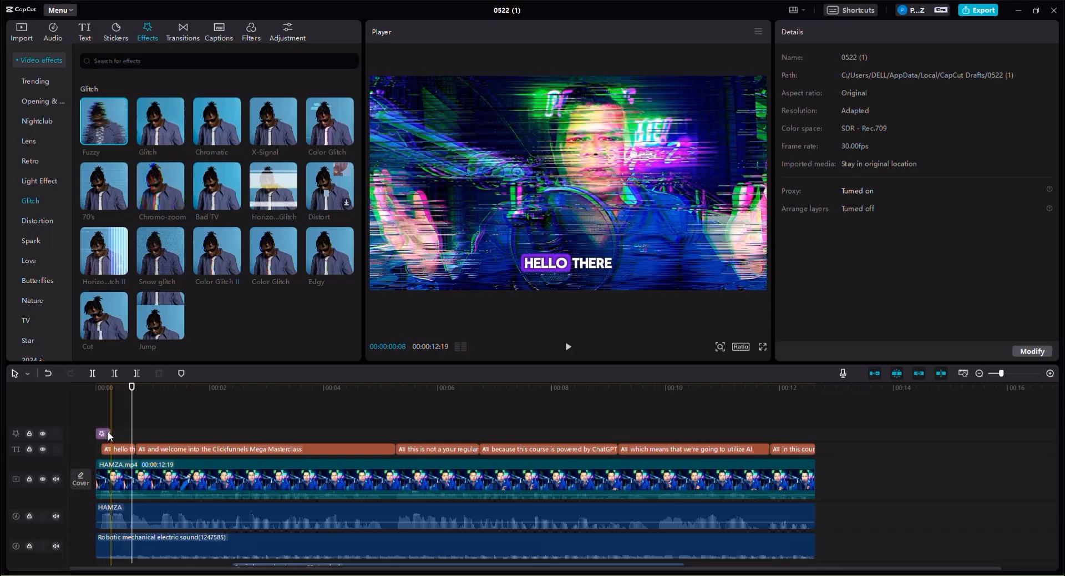
pyautogui.click(108, 434)
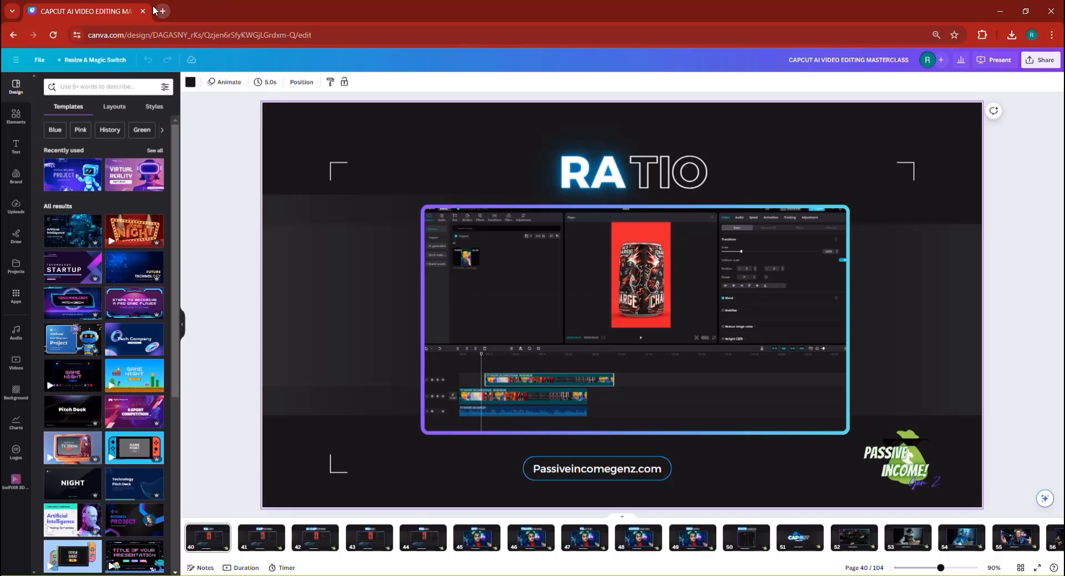
# - Search Google for 'sfx pixabay glitch' and open Pixabay's glitch sound effects page
pyautogui.click(162, 11)
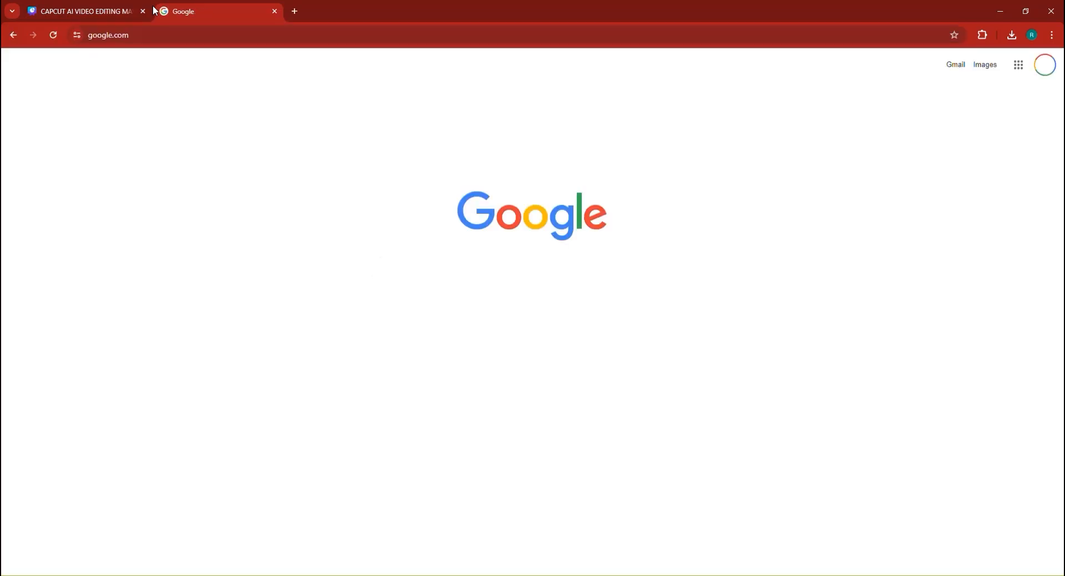
pyautogui.write('sfx pixabay glitch')
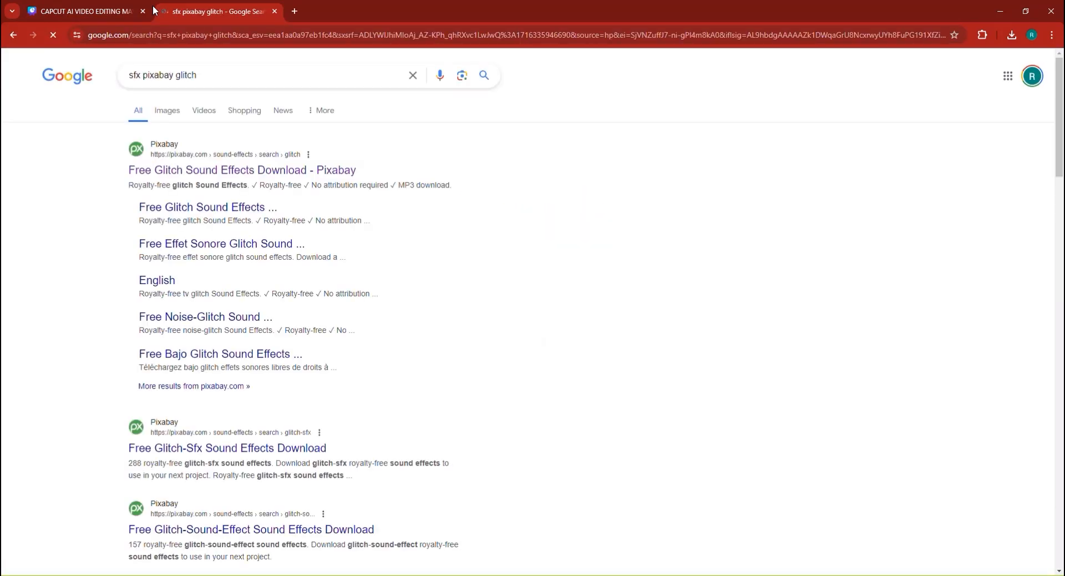
pyautogui.click(242, 170)
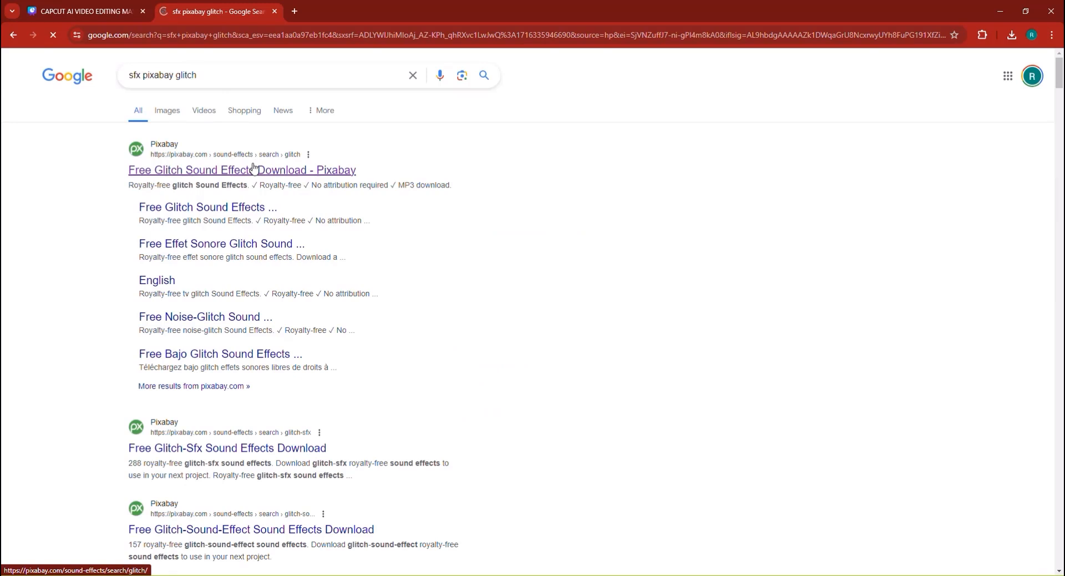
pyautogui.click(242, 170)
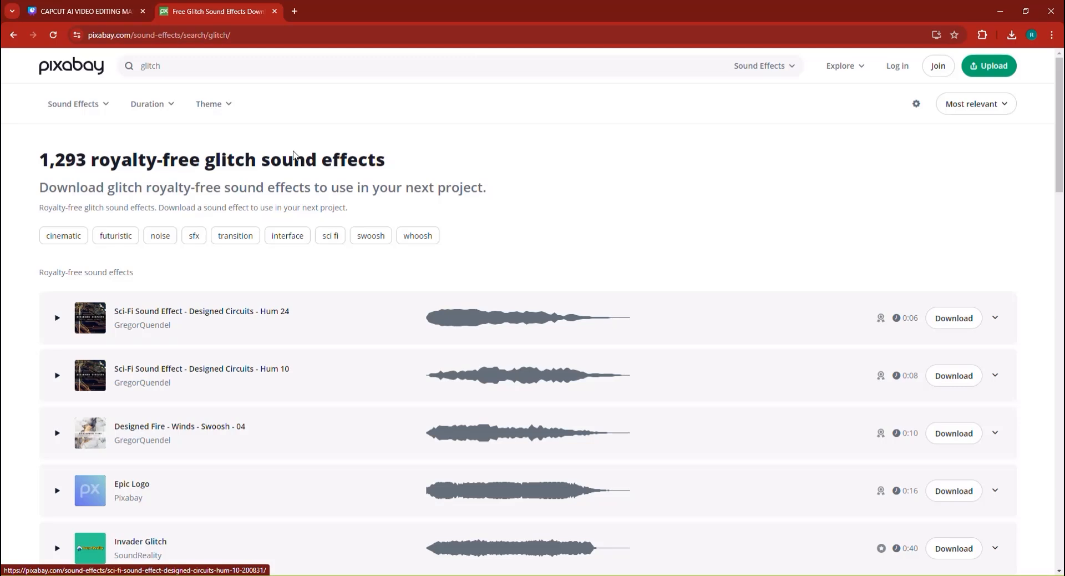
# - Preview the Glitch Sound Effect and TV glitch sounds, then download TV glitch
pyautogui.scroll(-3)
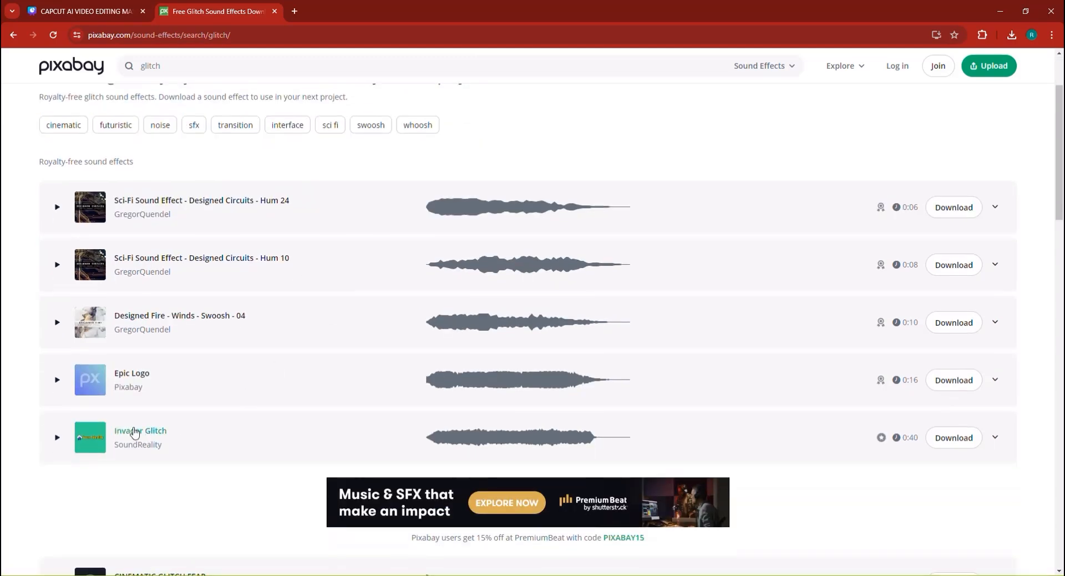
pyautogui.scroll(-3)
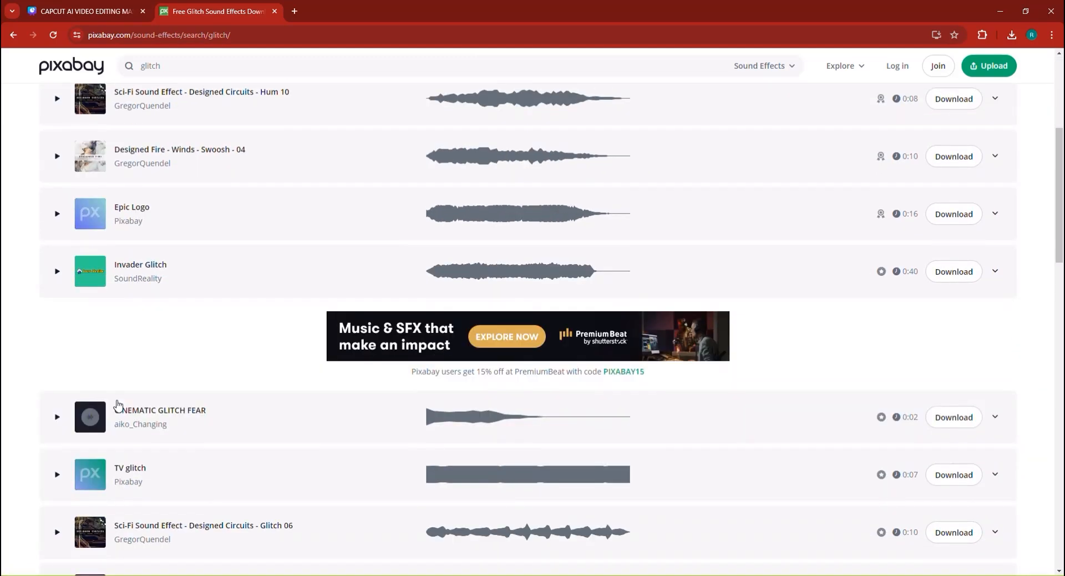
pyautogui.scroll(-3)
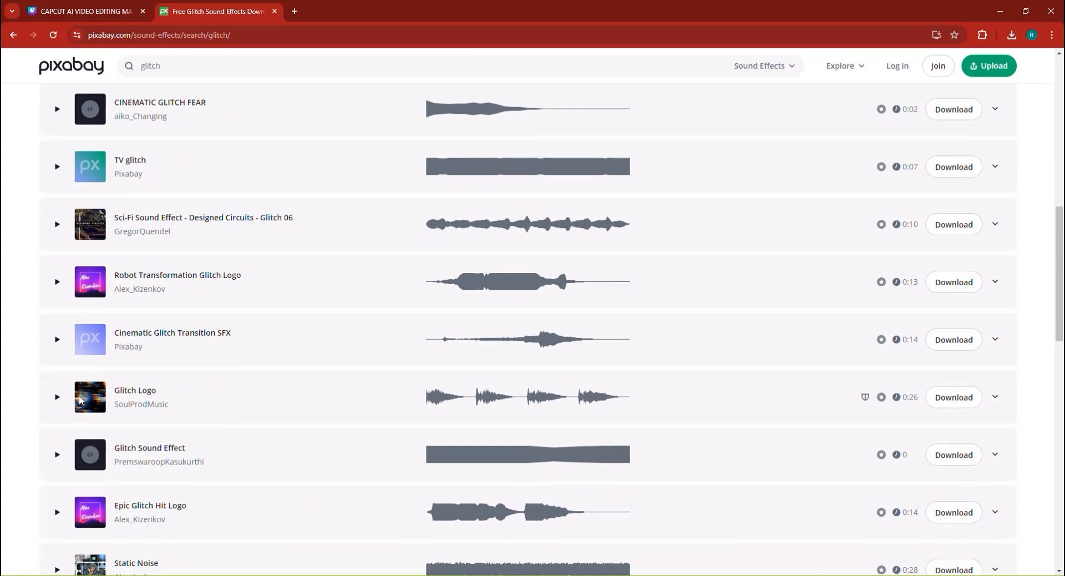
pyautogui.scroll(-3)
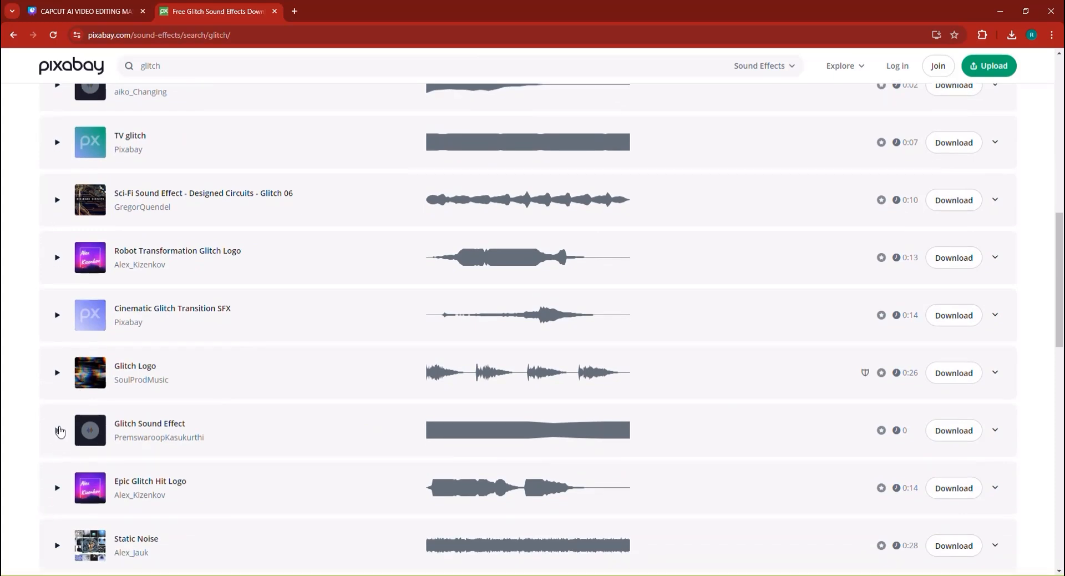
pyautogui.click(57, 430)
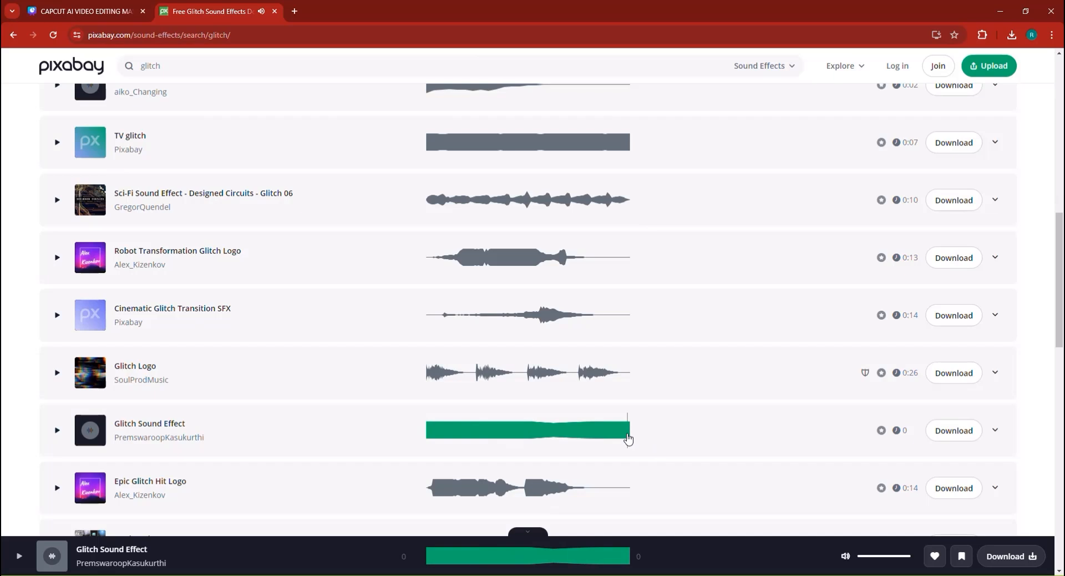
pyautogui.moveTo(393, 464)
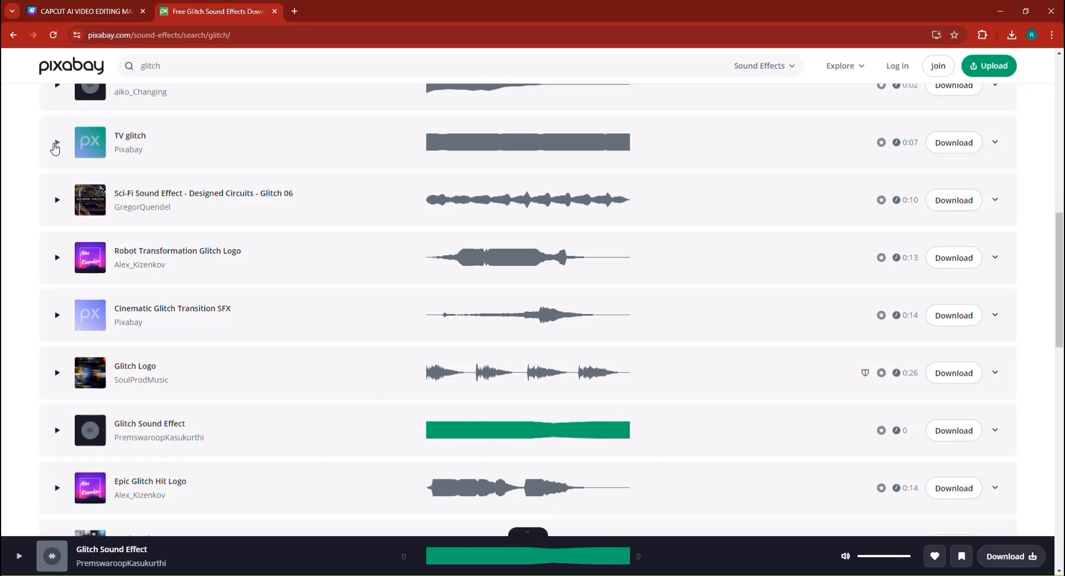
pyautogui.click(55, 143)
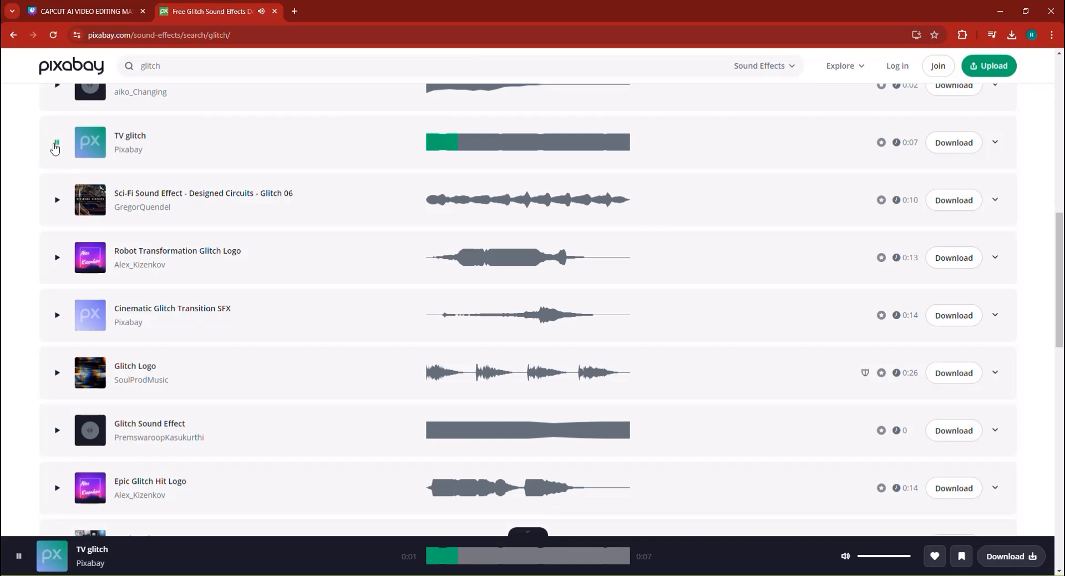
pyautogui.scroll(-3)
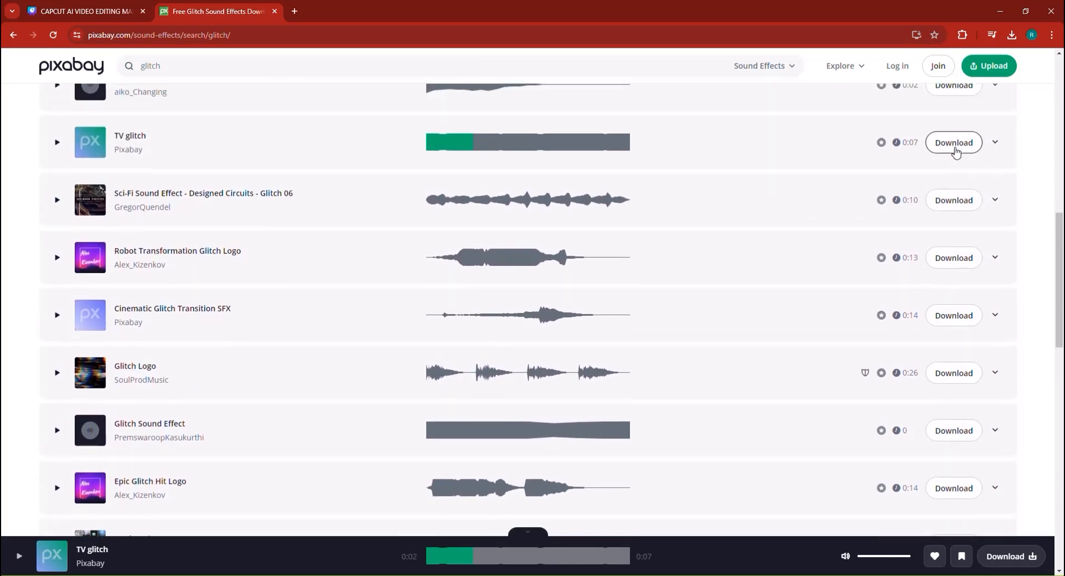
pyautogui.click(953, 142)
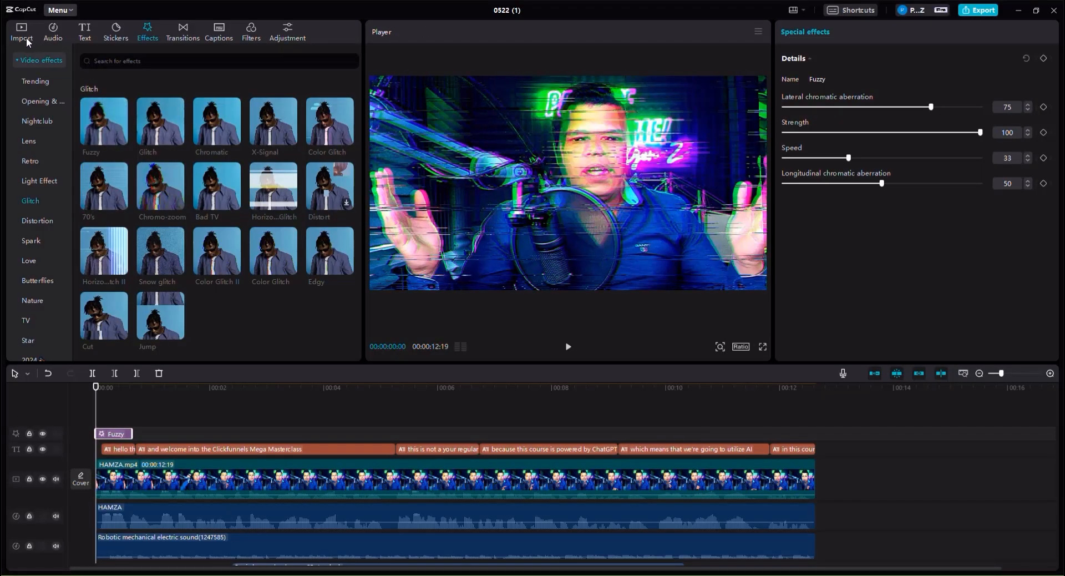
# - Bring the downloaded tv-glitch mp3 into the project's media panel
pyautogui.click(21, 31)
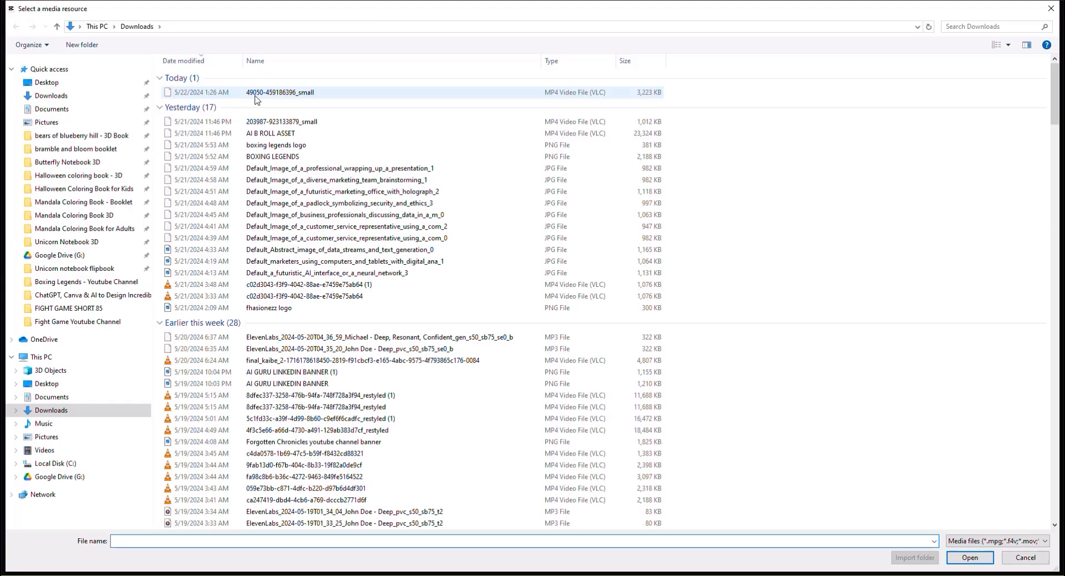
pyautogui.click(970, 557)
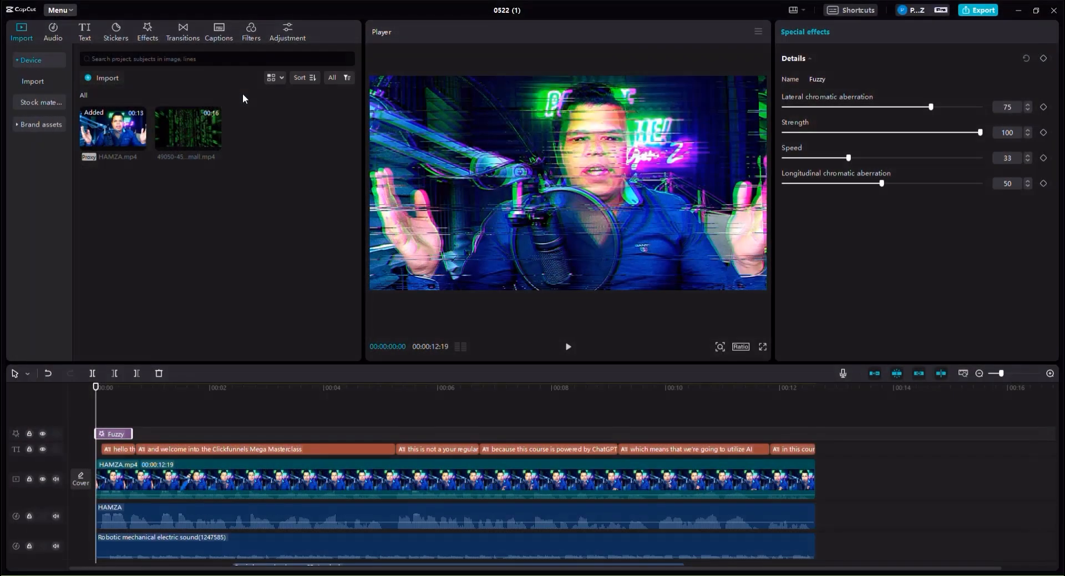
pyautogui.click(263, 129)
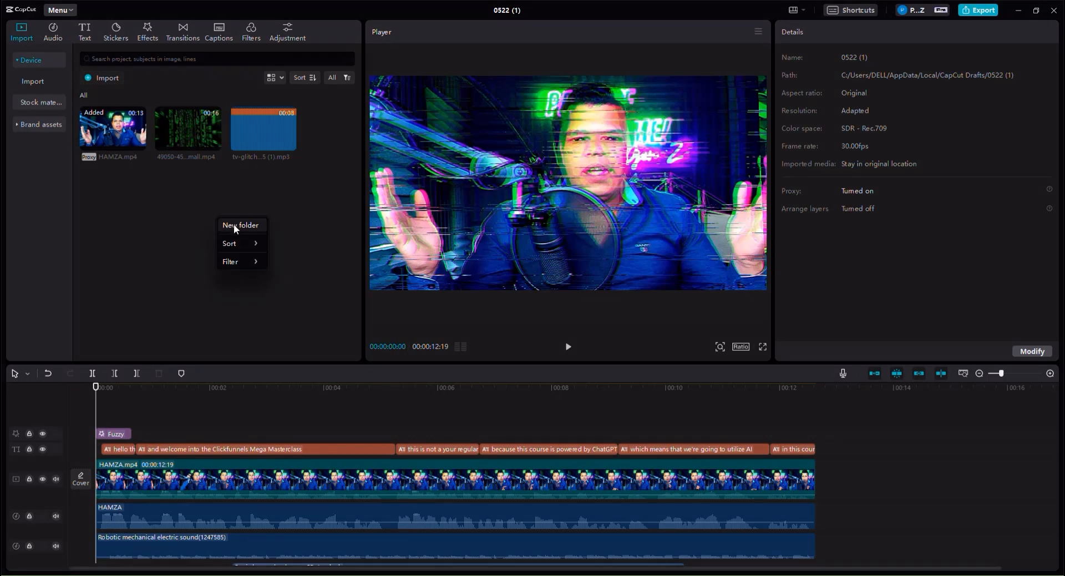
pyautogui.moveTo(252, 232)
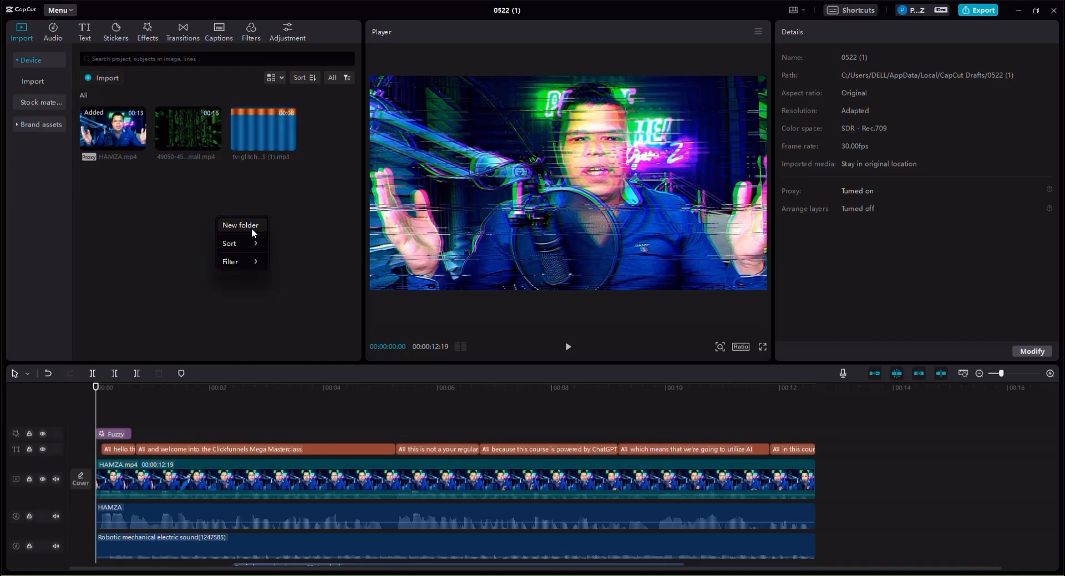
# - Create a new media library folder, which appears as Folder1
pyautogui.click(241, 225)
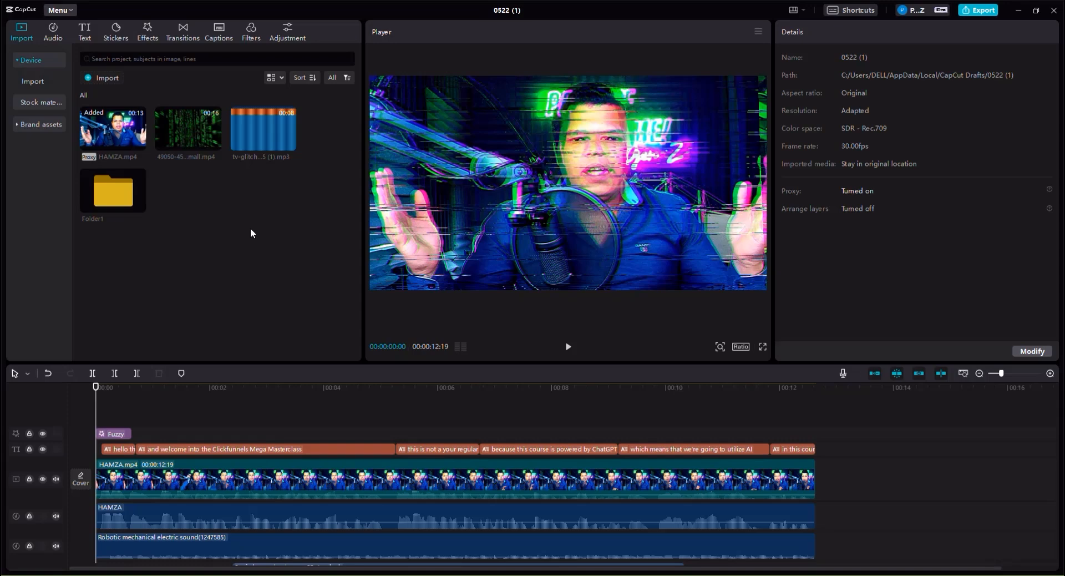
pyautogui.moveTo(113, 224)
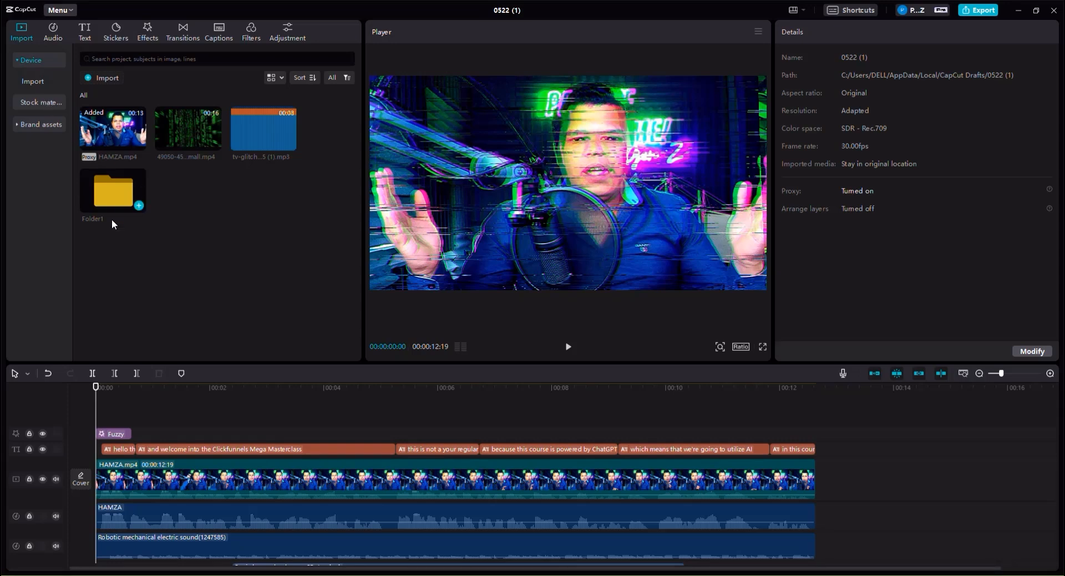
pyautogui.moveTo(109, 196)
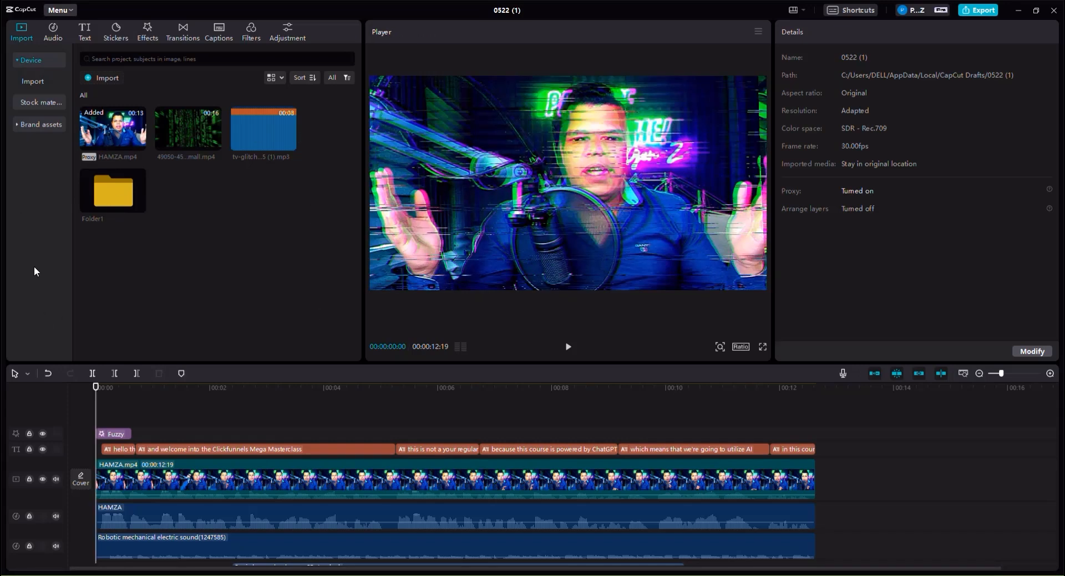
pyautogui.moveTo(116, 197)
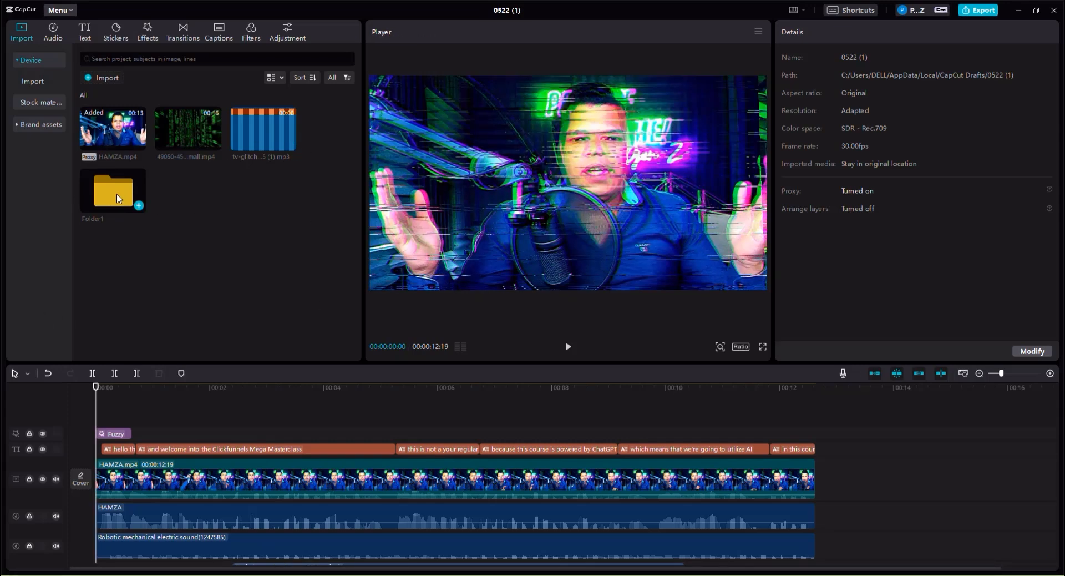
# - Rename Folder1 to ASSET 1 and save the new name
pyautogui.click(113, 192)
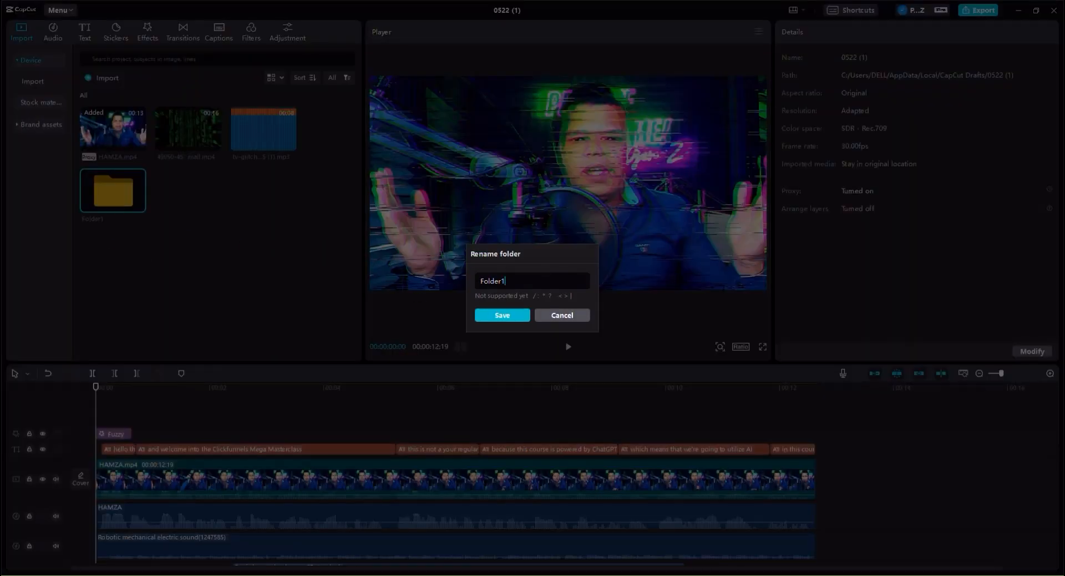
pyautogui.write('ASSET 1')
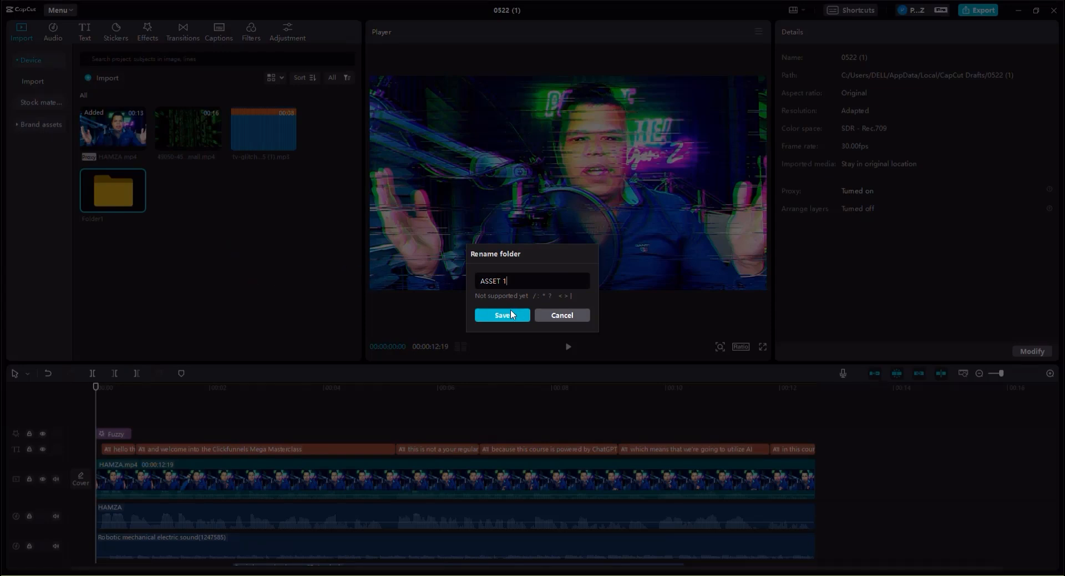
pyautogui.click(501, 315)
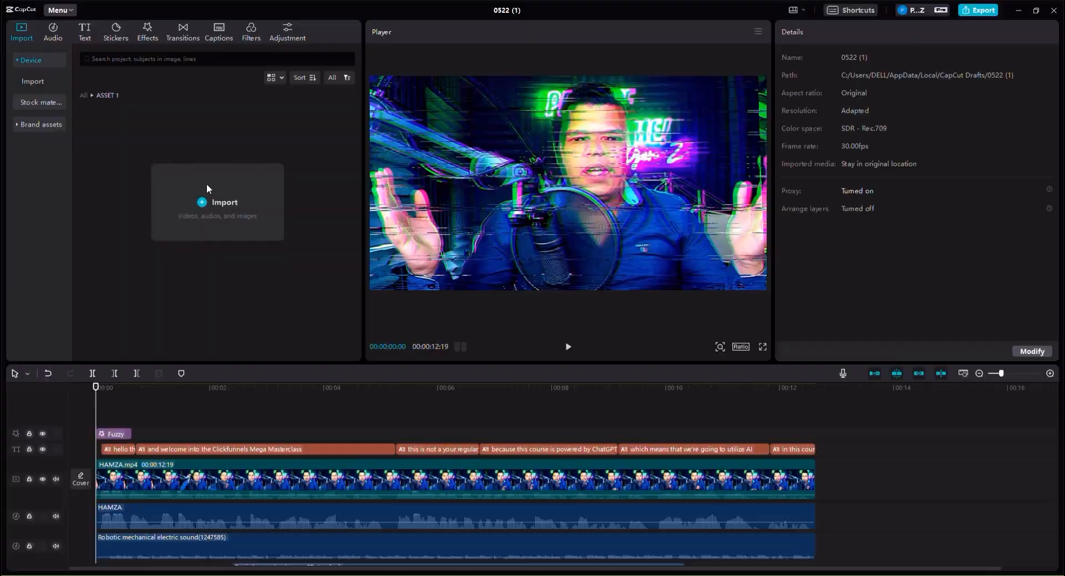
# - Import tv-glitch-6245 (1) from Downloads into ASSET 1, then return to the All level
pyautogui.click(224, 202)
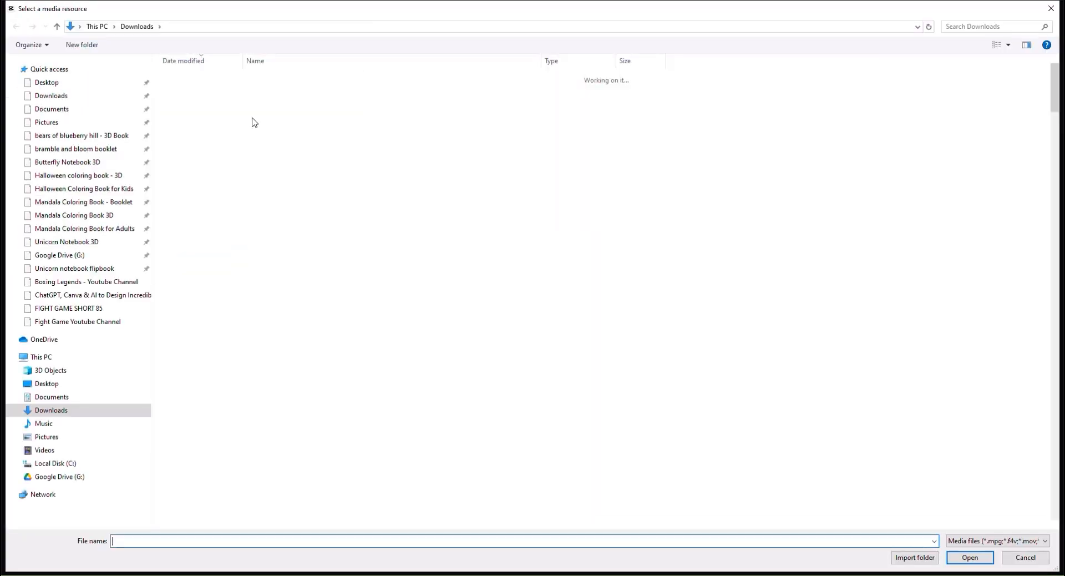
pyautogui.click(272, 92)
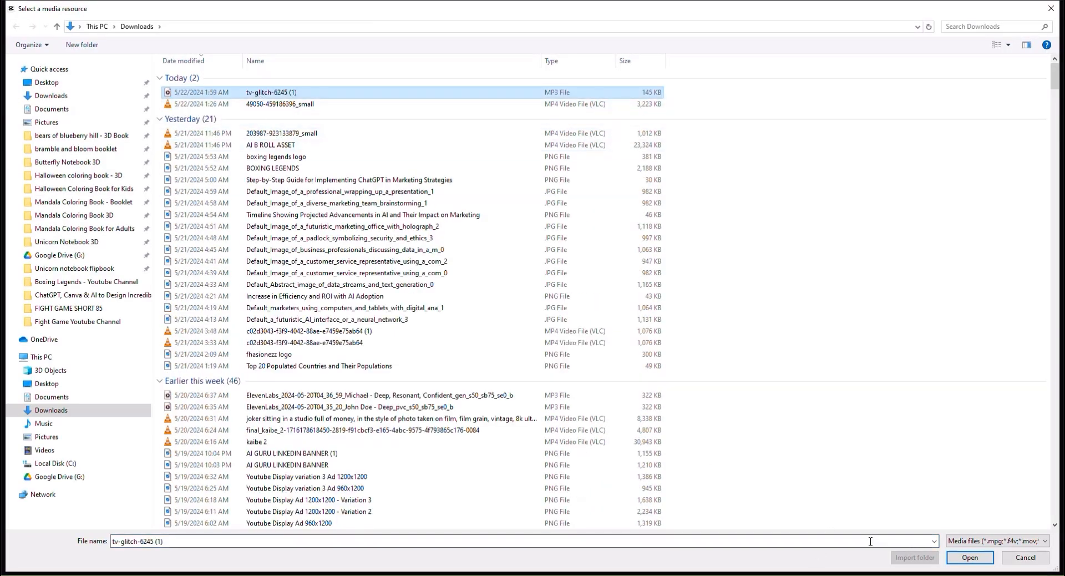
pyautogui.click(970, 557)
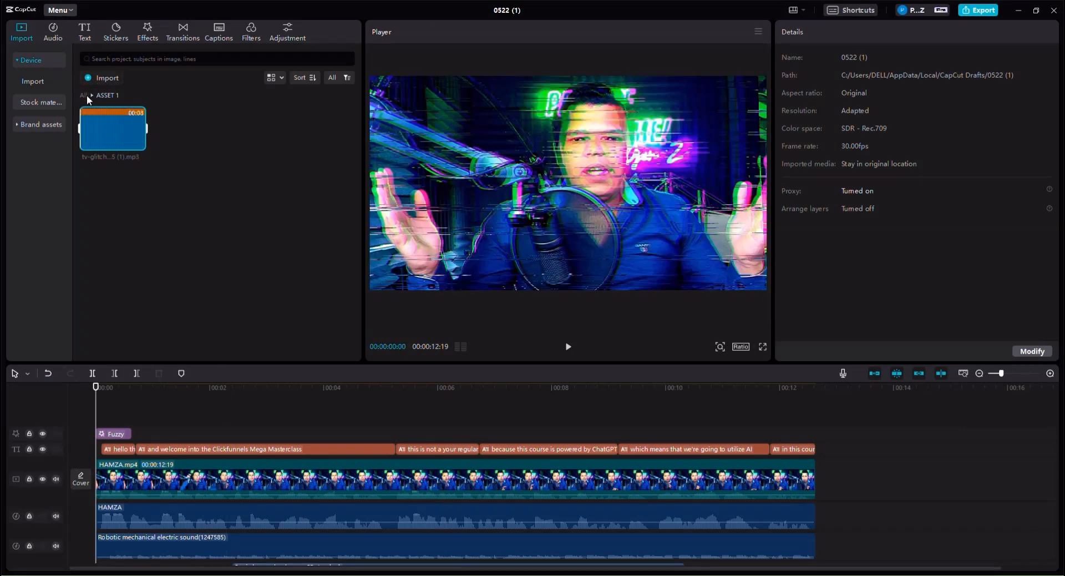
pyautogui.click(83, 96)
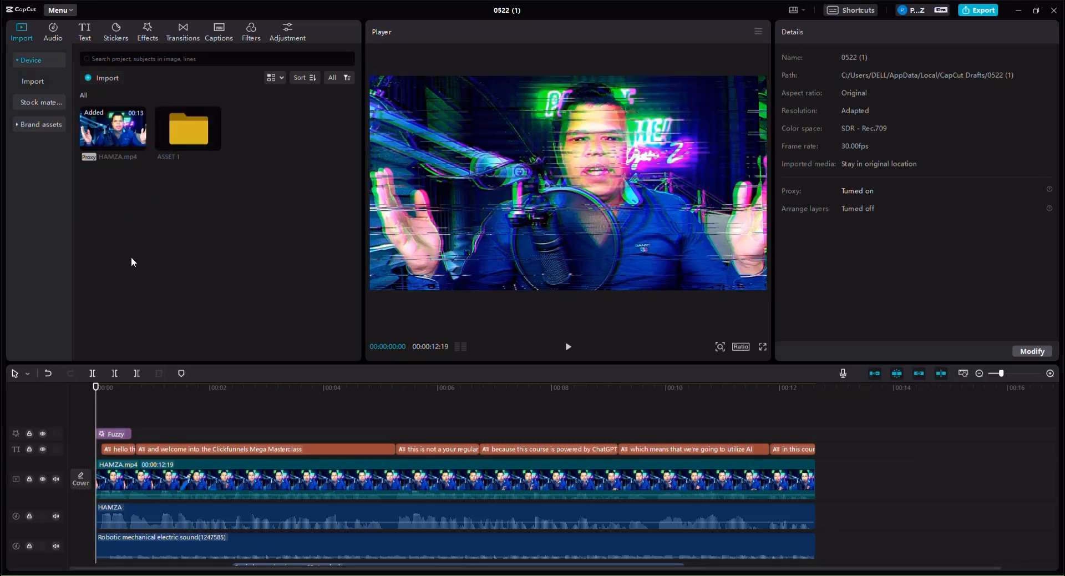
pyautogui.moveTo(47, 374)
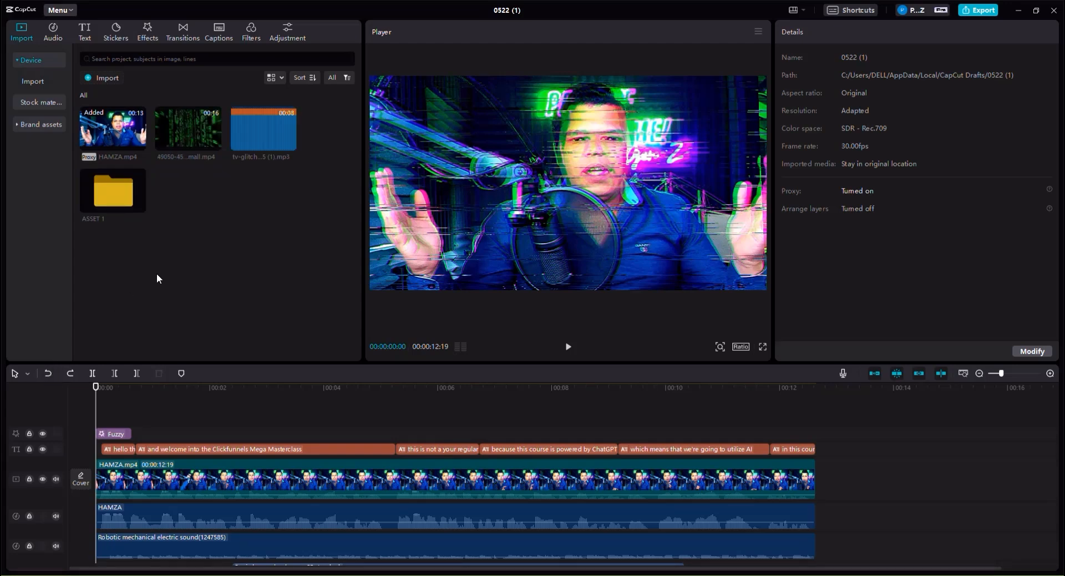
# - Drop the tv-glitch mp3 onto its own audio track at 00:00
pyautogui.click(262, 129)
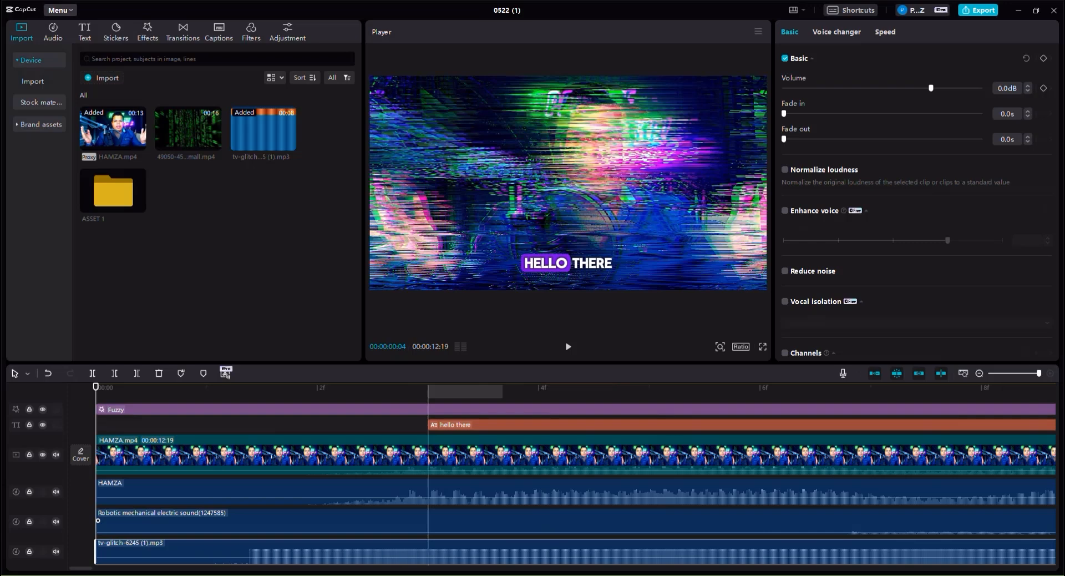
# - Lower the tv-glitch sound clip's volume to -11.6 dB
pyautogui.click(201, 387)
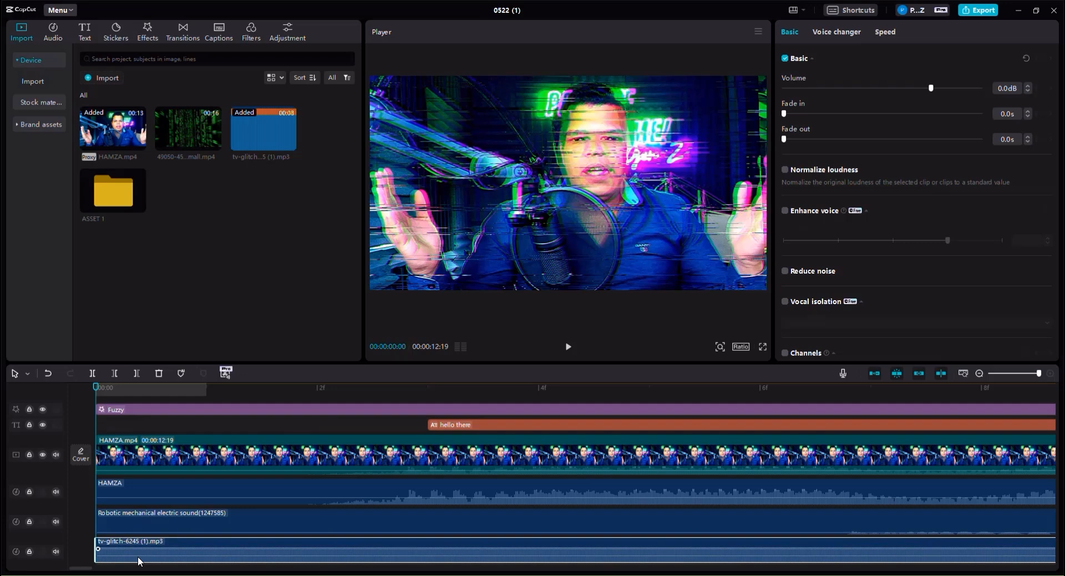
pyautogui.moveTo(931, 88); pyautogui.dragTo(916, 88)
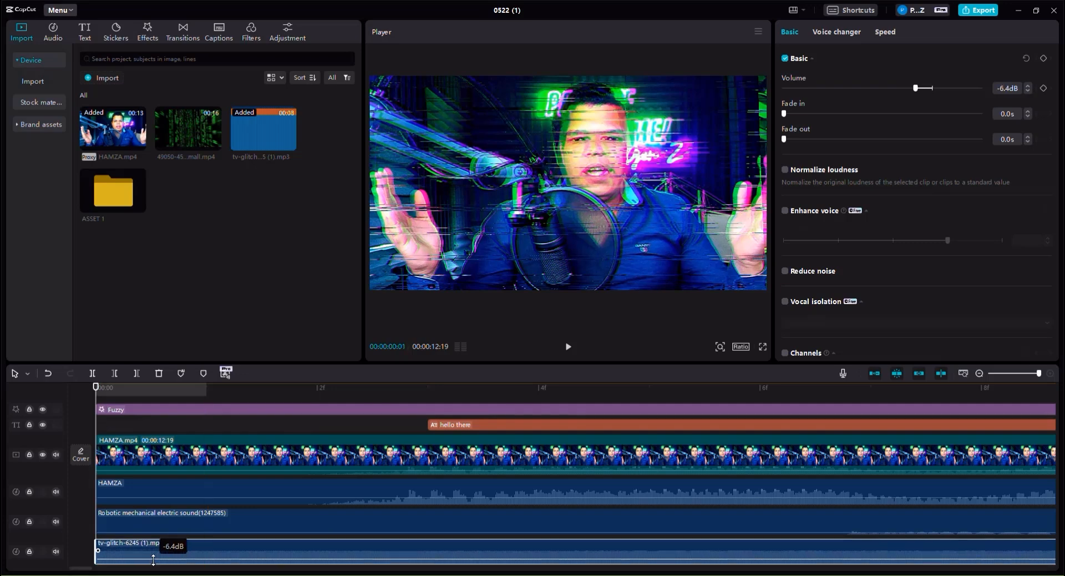
pyautogui.moveTo(915, 88); pyautogui.dragTo(902, 87)
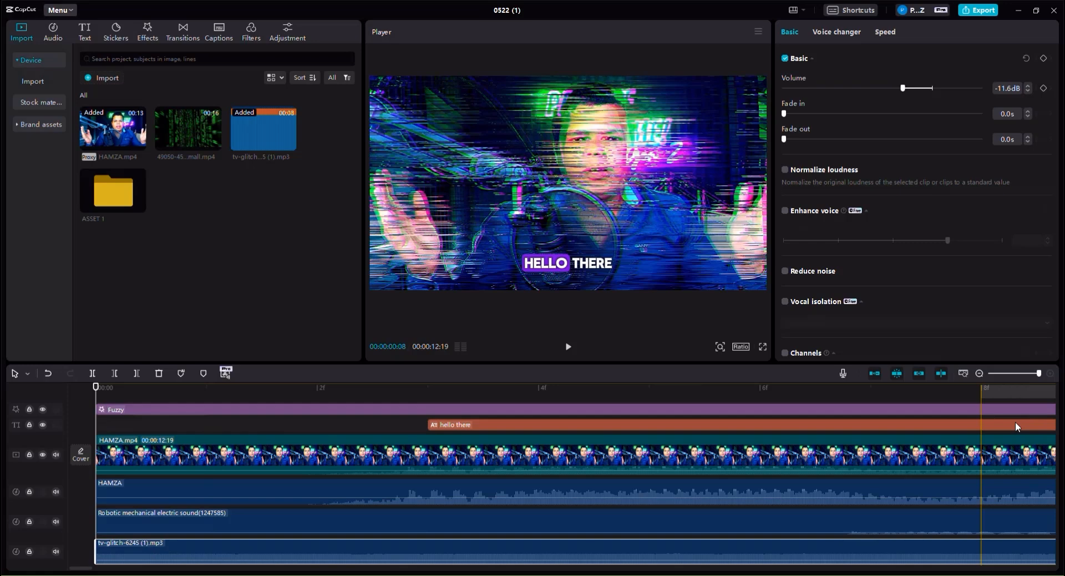
# - Split the glitch sound where the Fuzzy effect ends and keep the shortened clip
pyautogui.click(980, 380)
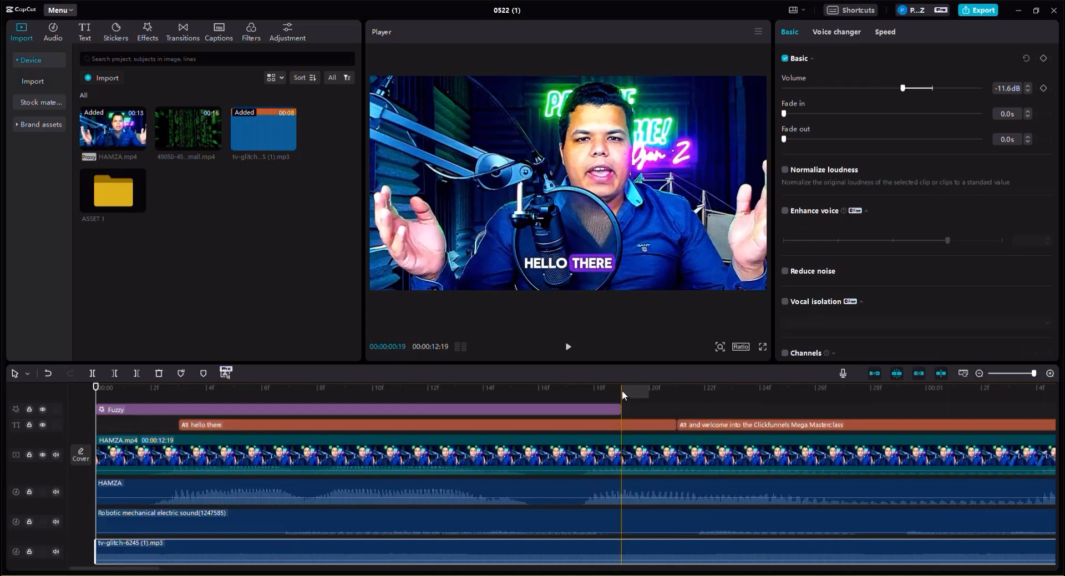
pyautogui.click(621, 388)
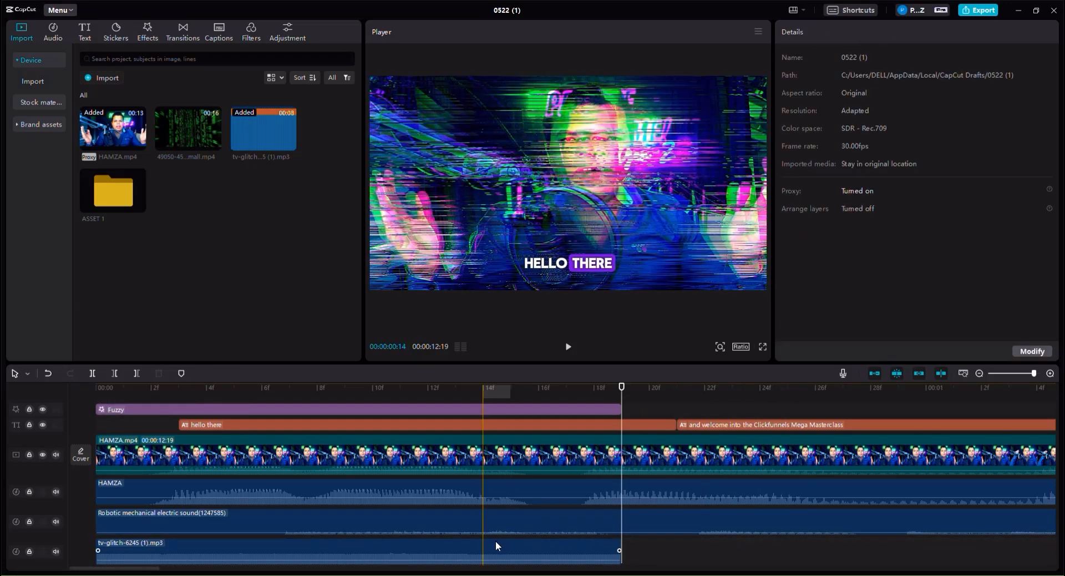
pyautogui.click(340, 551)
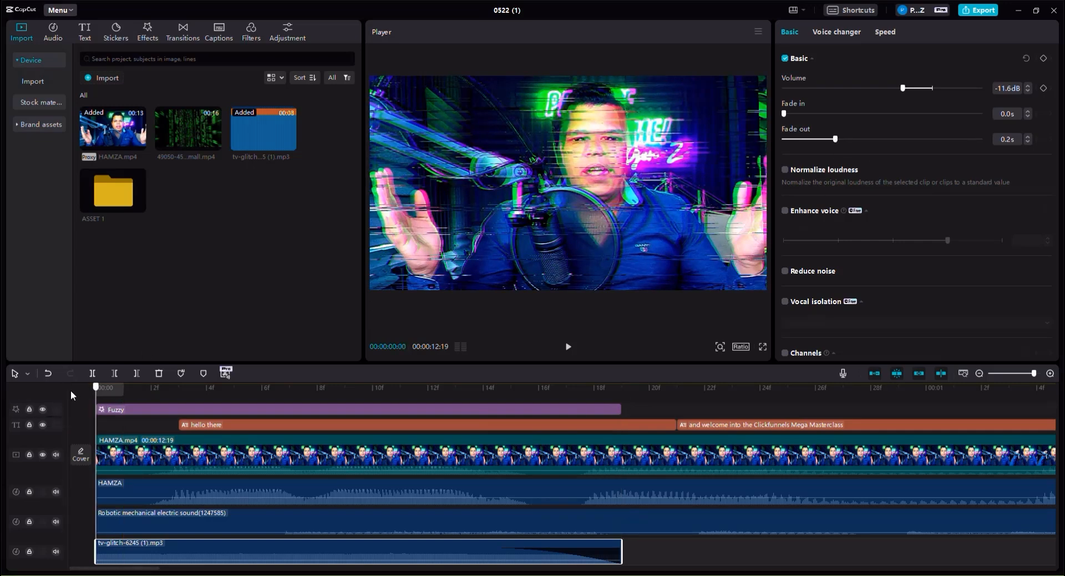
pyautogui.click(980, 374)
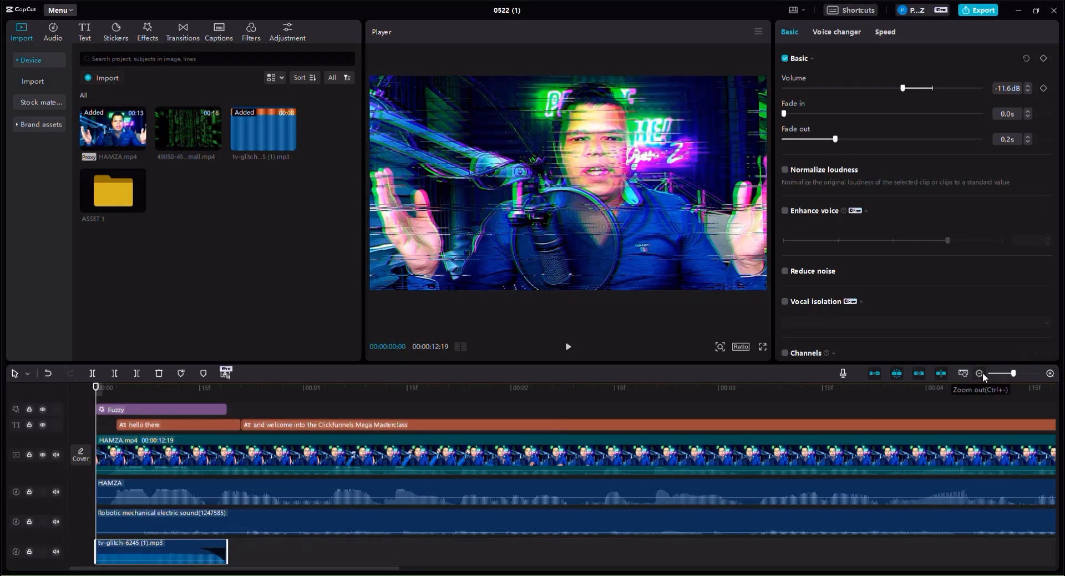
# - Raise the tv-glitch sound clip's volume back up to 4.6 dB
pyautogui.click(980, 373)
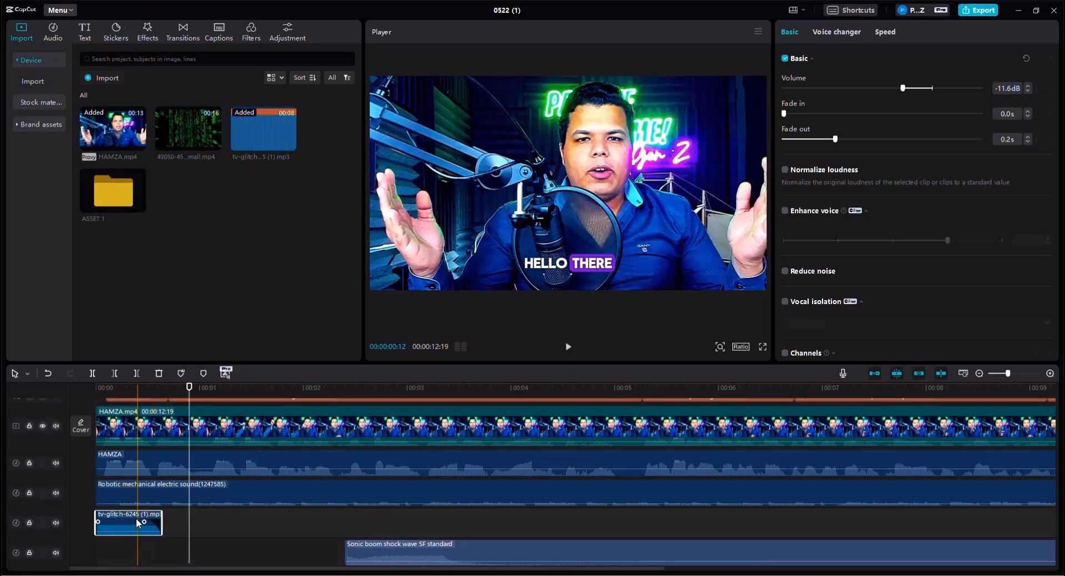
pyautogui.moveTo(902, 87); pyautogui.dragTo(930, 88)
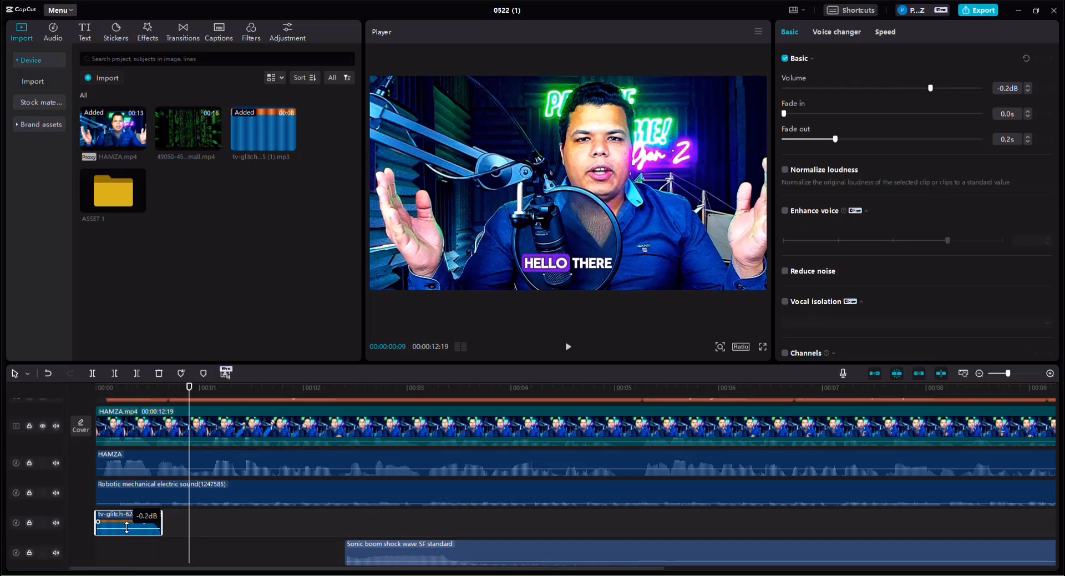
pyautogui.moveTo(931, 88); pyautogui.dragTo(941, 88)
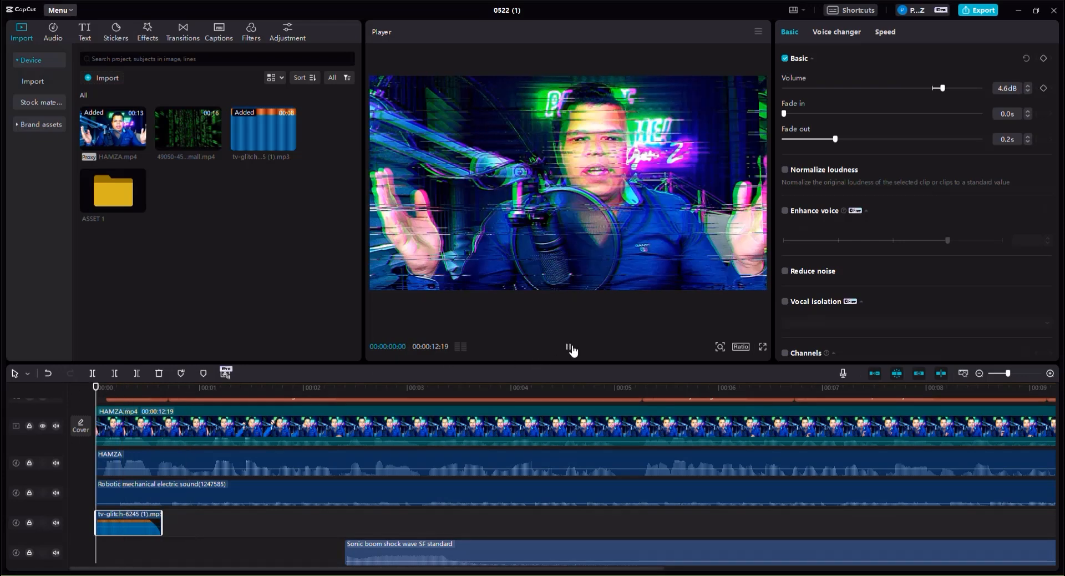
# - Play the opening to hear the glitch sound, then return the playhead near the start
pyautogui.click(204, 388)
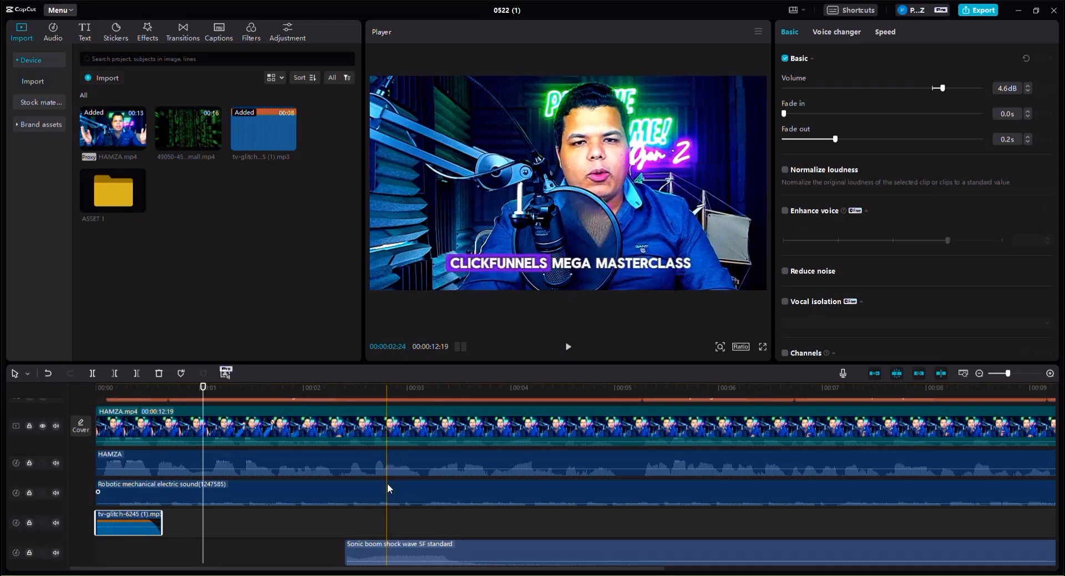
pyautogui.click(230, 387)
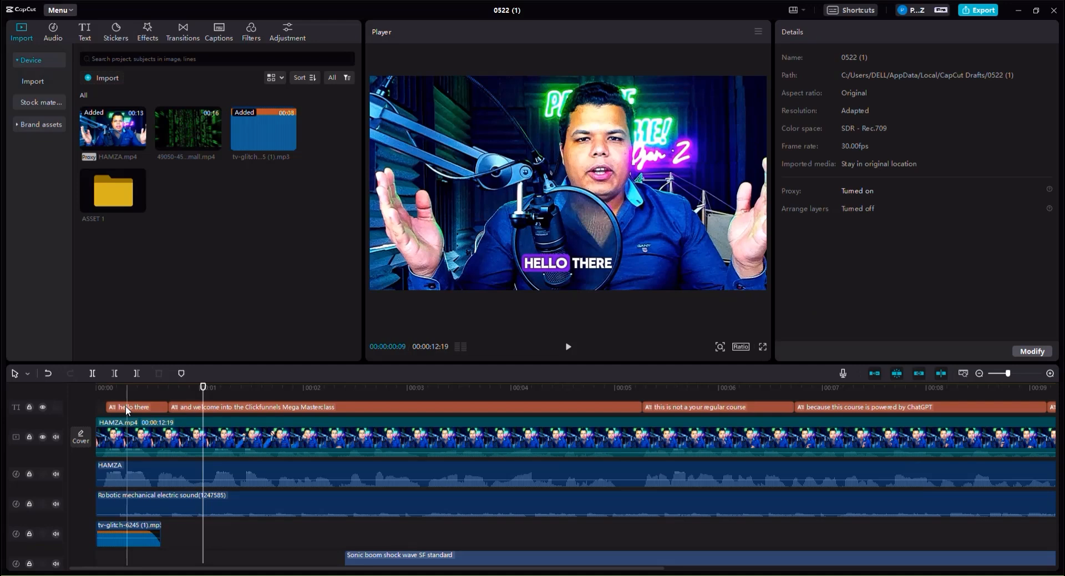
# - Preview a Glitch video effect, then switch to the Opening & closing effects category
pyautogui.click(147, 31)
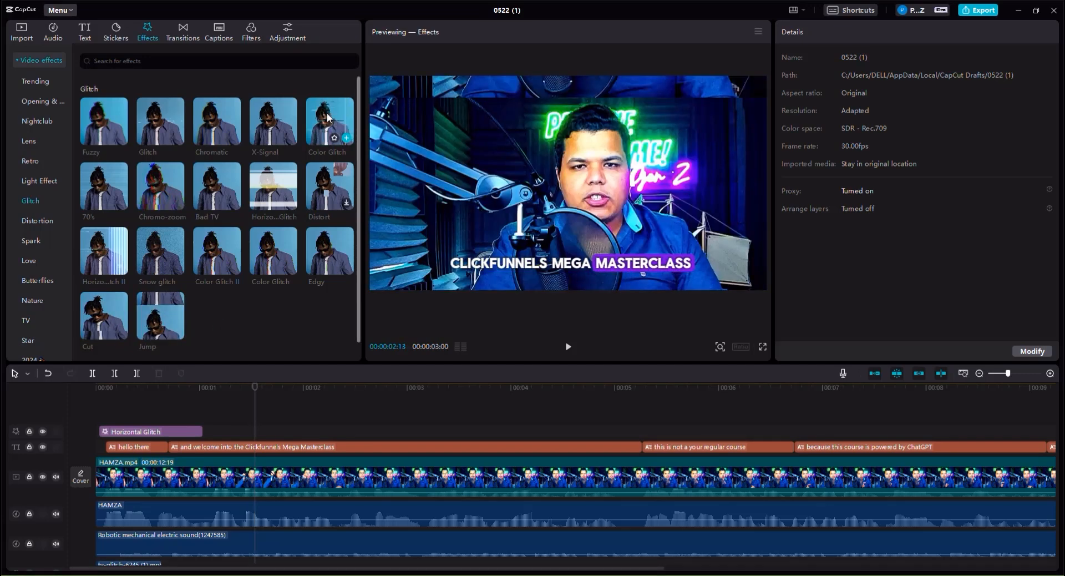
pyautogui.click(255, 387)
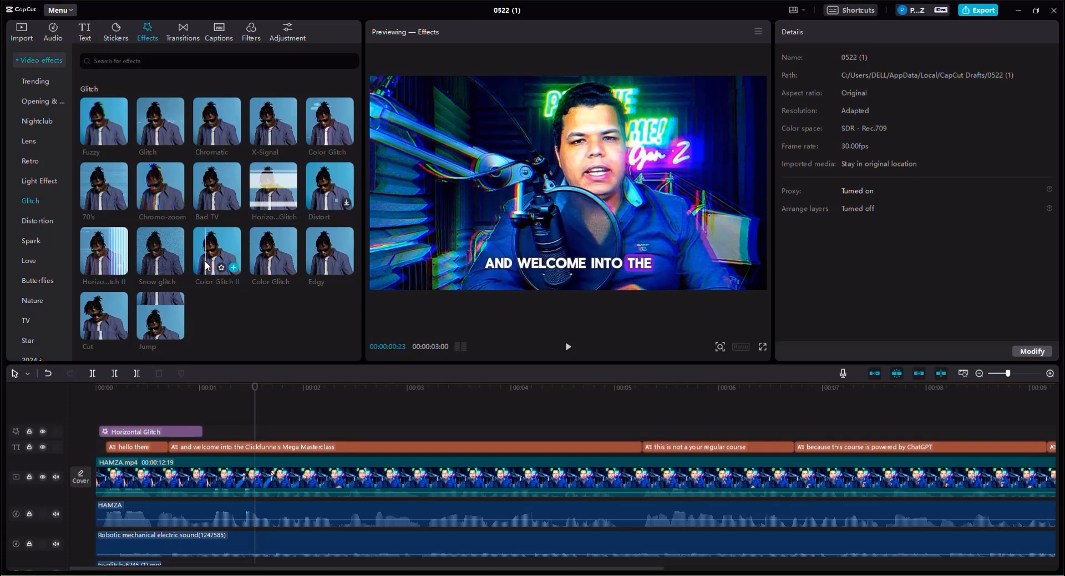
pyautogui.click(255, 387)
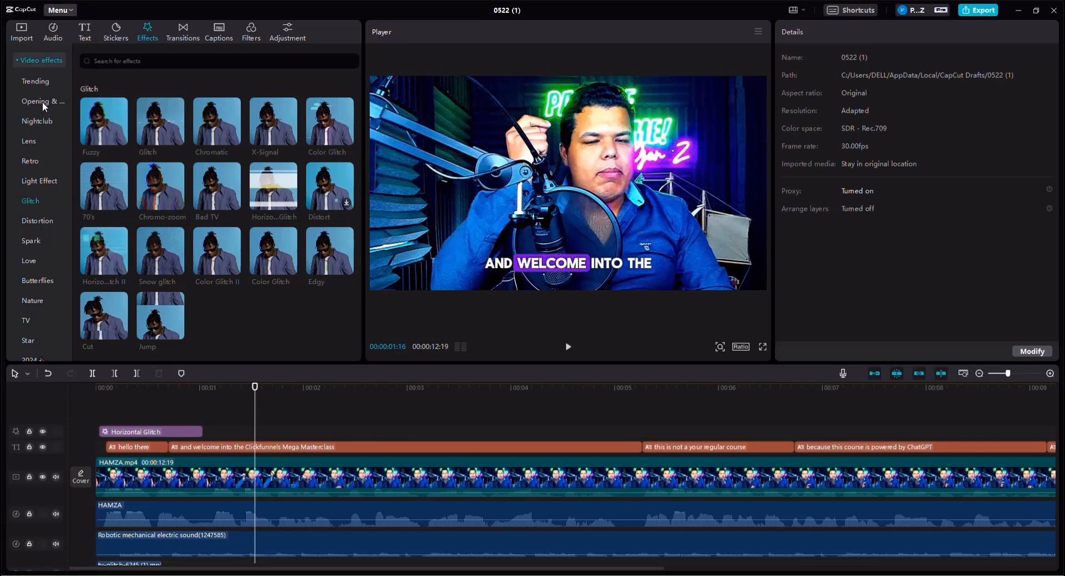
pyautogui.click(43, 101)
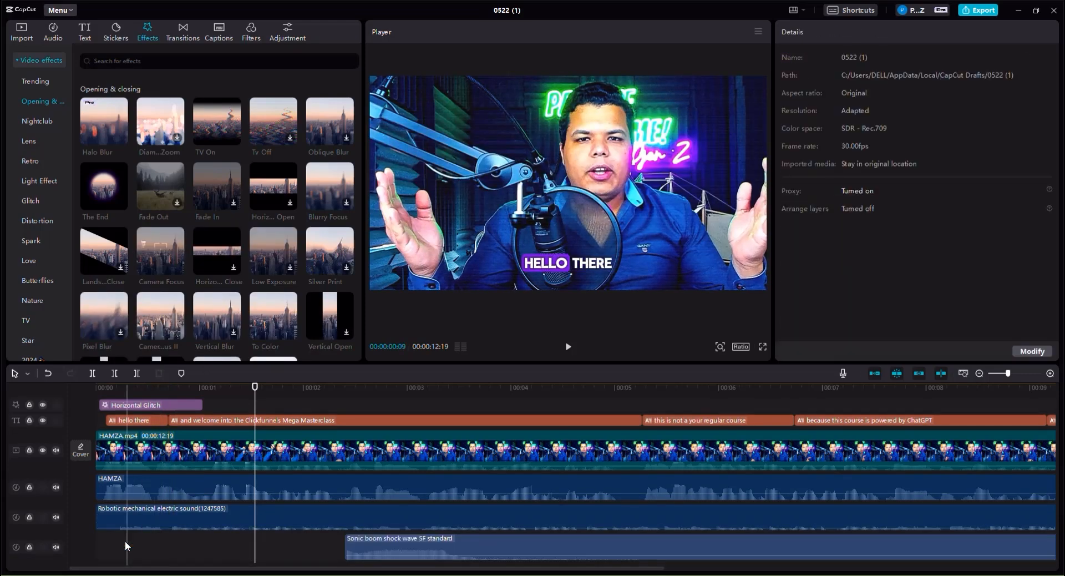
# - Swap the Horizontal Glitch intro for the TV On effect and go to the audio library
pyautogui.click(150, 405)
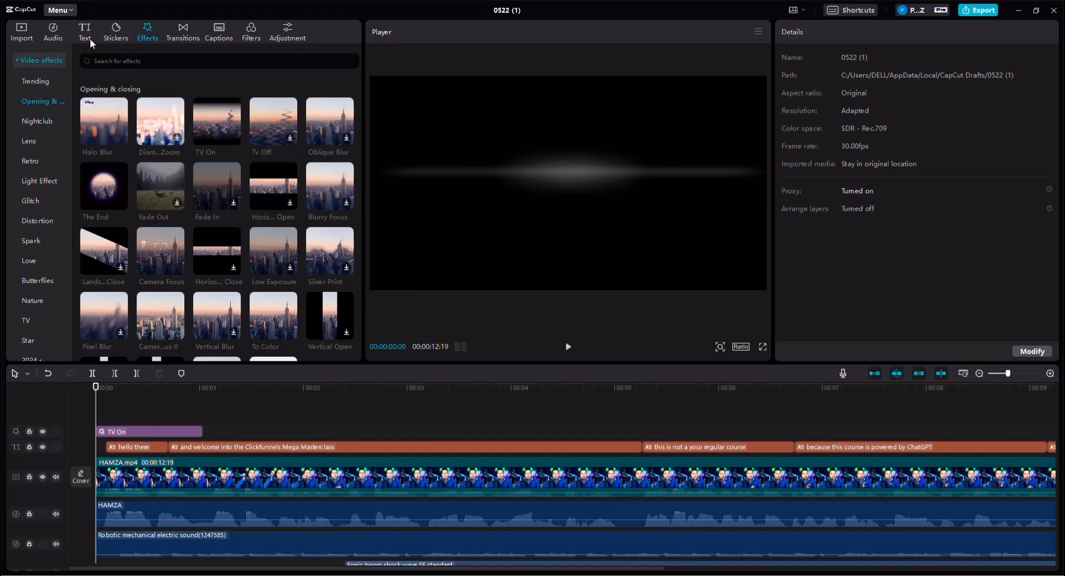
pyautogui.click(52, 32)
pyautogui.write('TV ON SOUND')
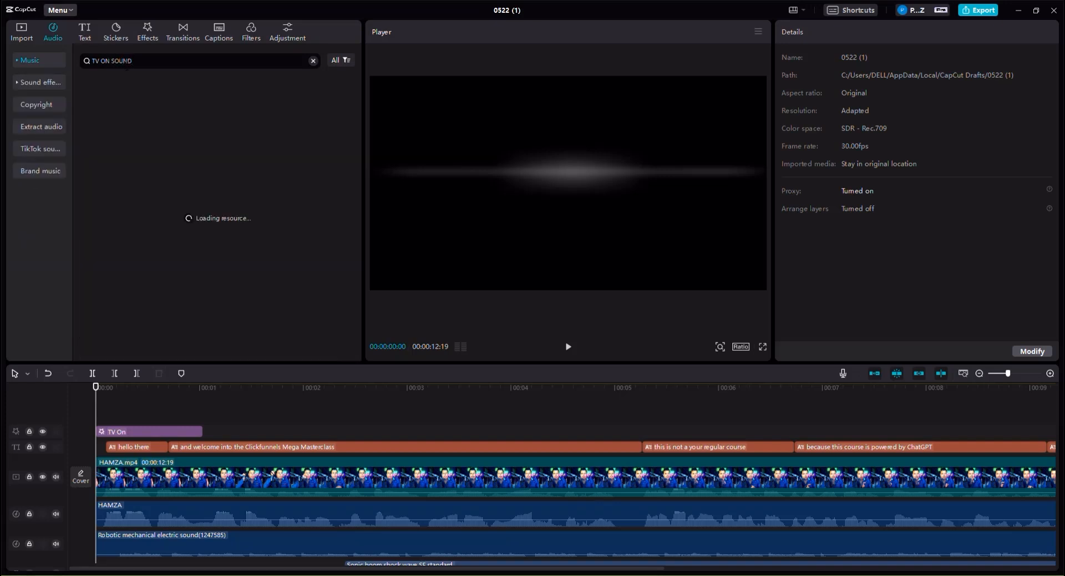
# - Search sound effects for 'tv', add TV ON(161148) at the timeline start and raise it to 10.9 dB
pyautogui.rightClick(112, 60)
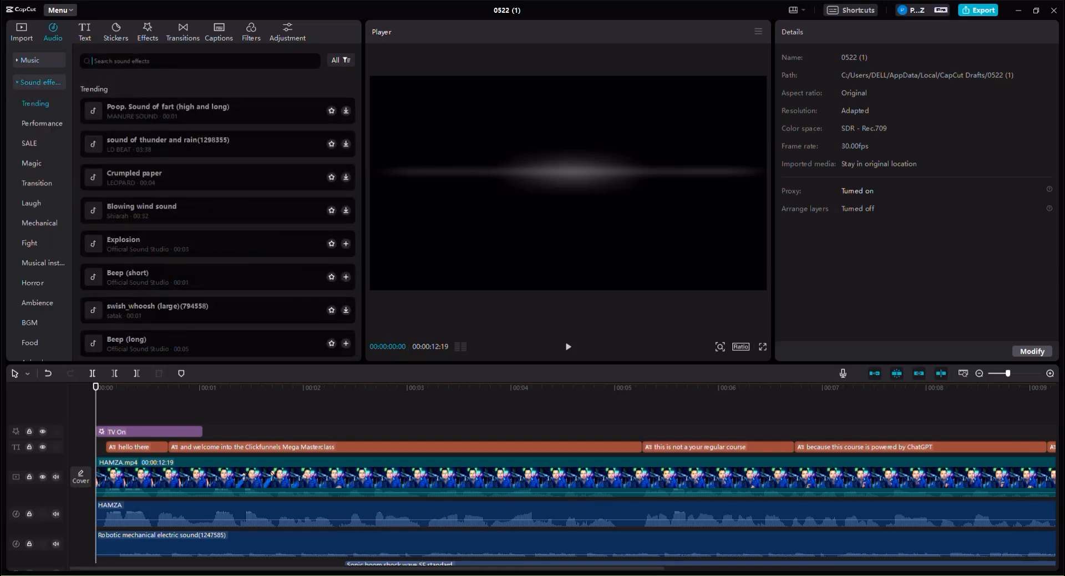
pyautogui.write('tv on sound')
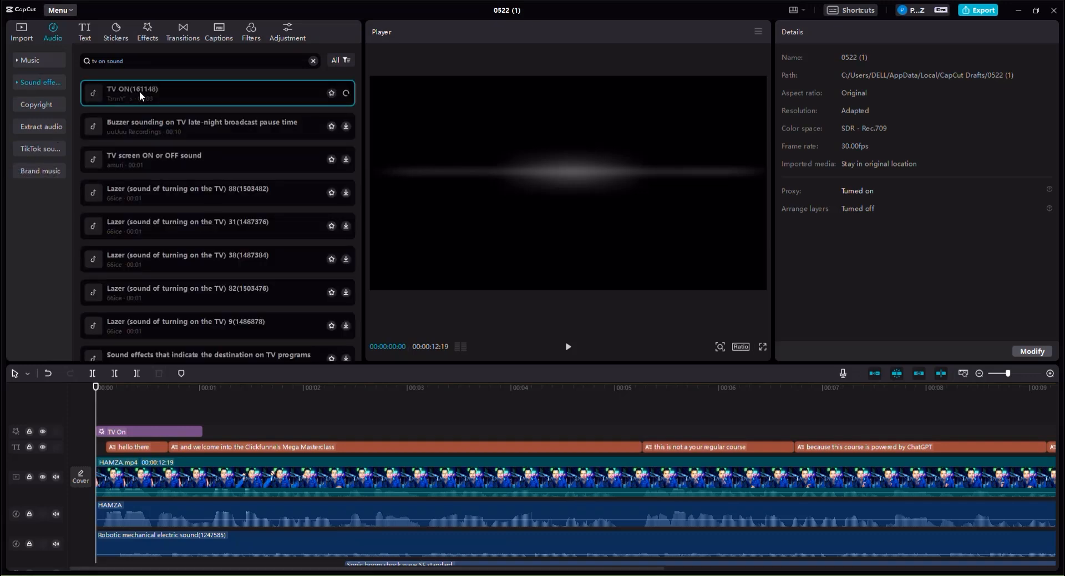
pyautogui.click(346, 93)
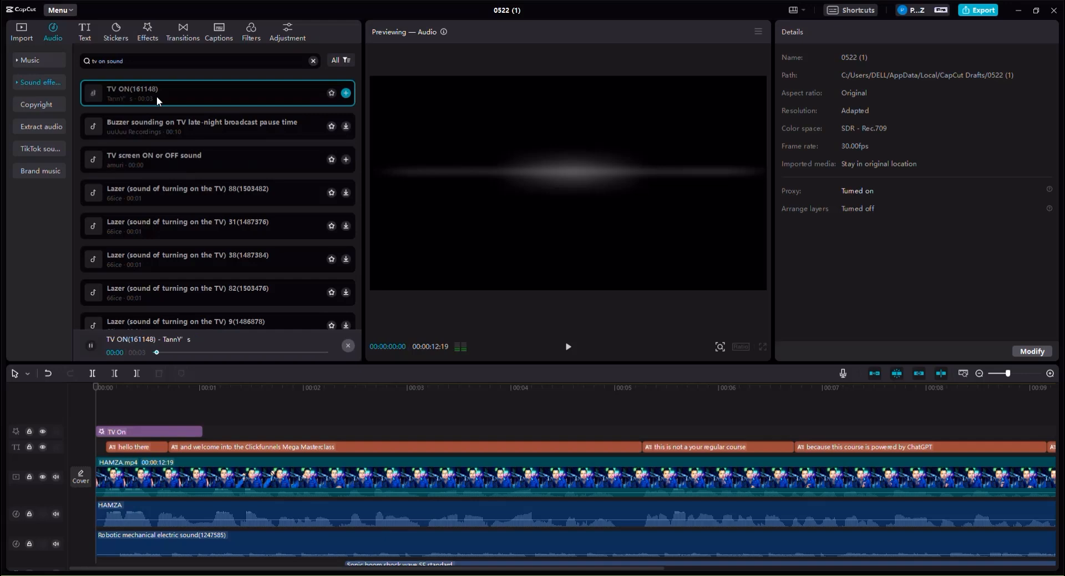
pyautogui.click(347, 93)
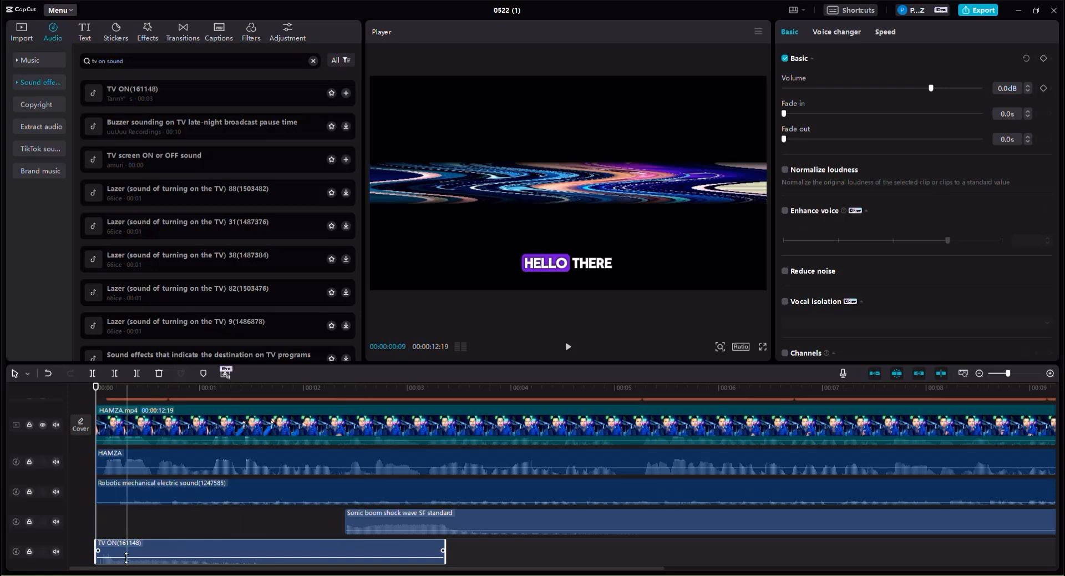
pyautogui.moveTo(931, 89); pyautogui.dragTo(957, 89)
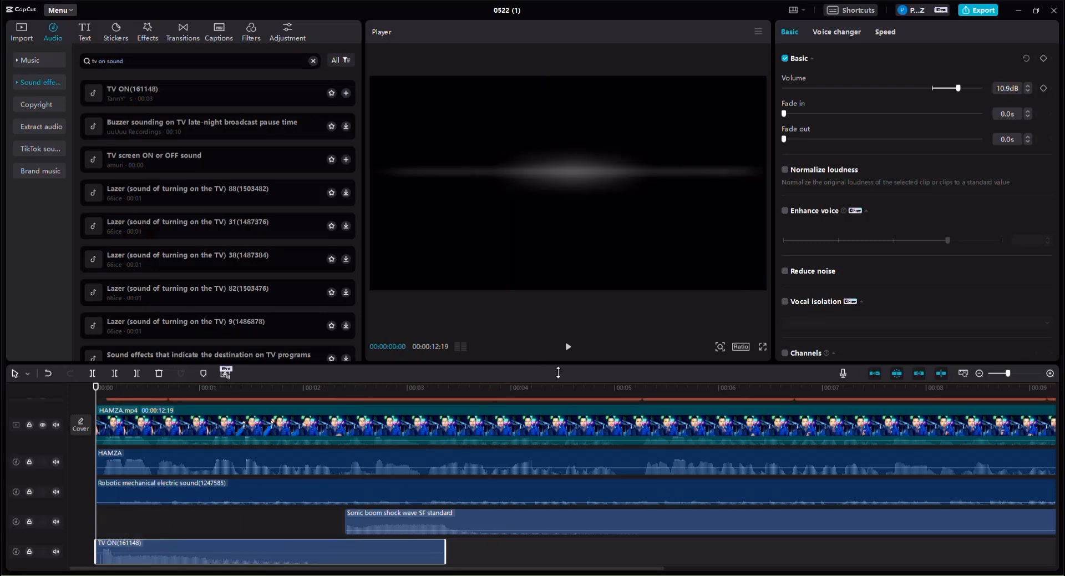
pyautogui.click(568, 347)
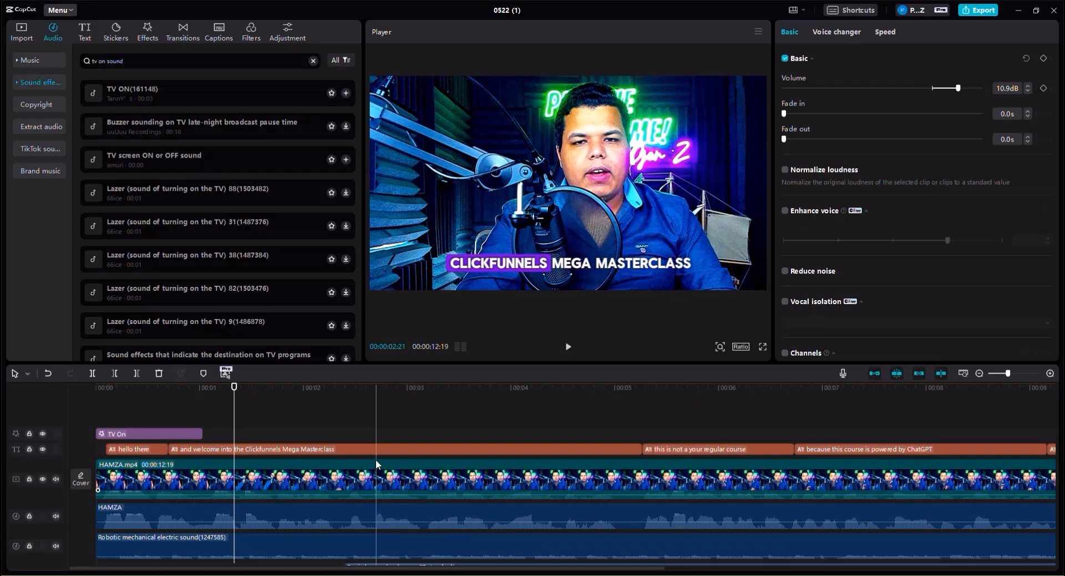
pyautogui.click(147, 31)
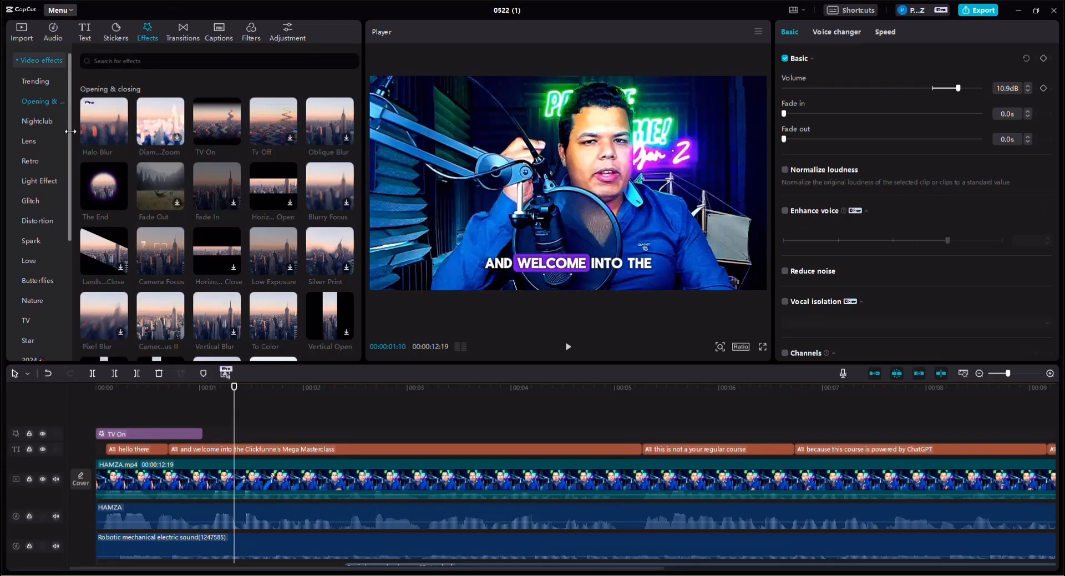
# - Browse the TV and Nature effect categories and drag a TV effect over the middle of the clip
pyautogui.scroll(-3)
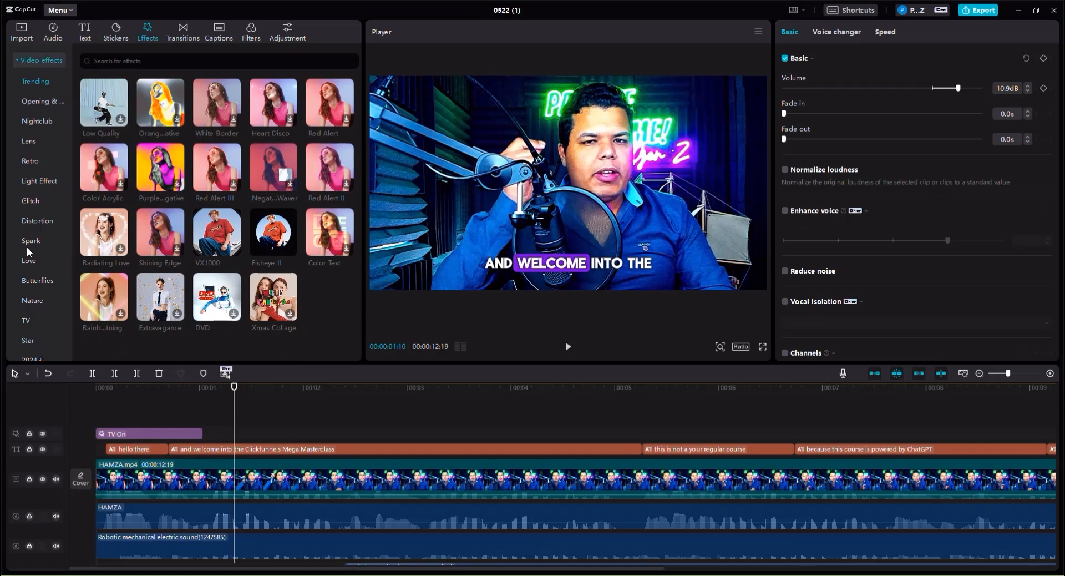
pyautogui.click(26, 323)
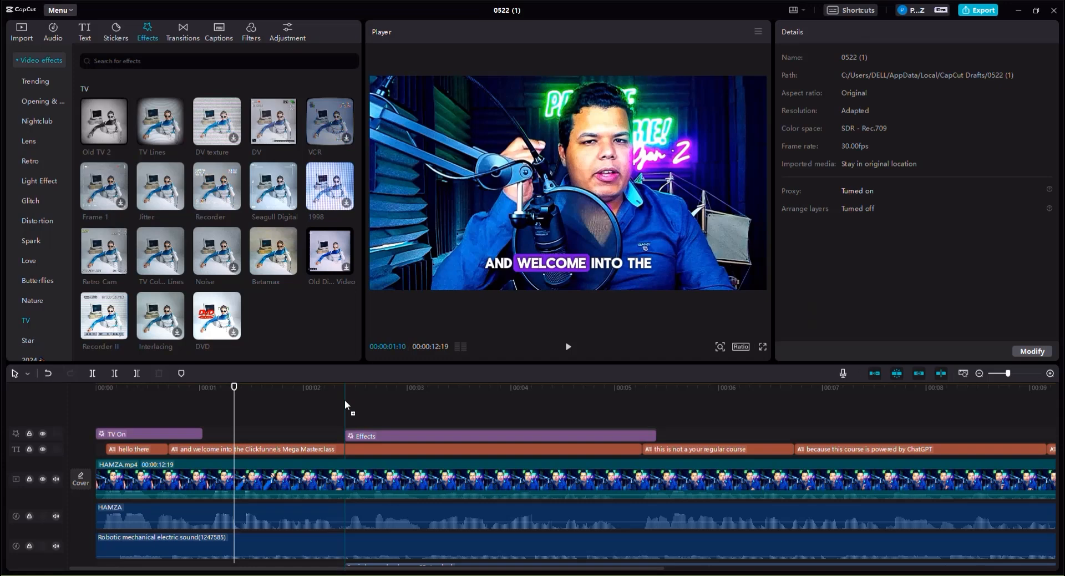
pyautogui.click(496, 436)
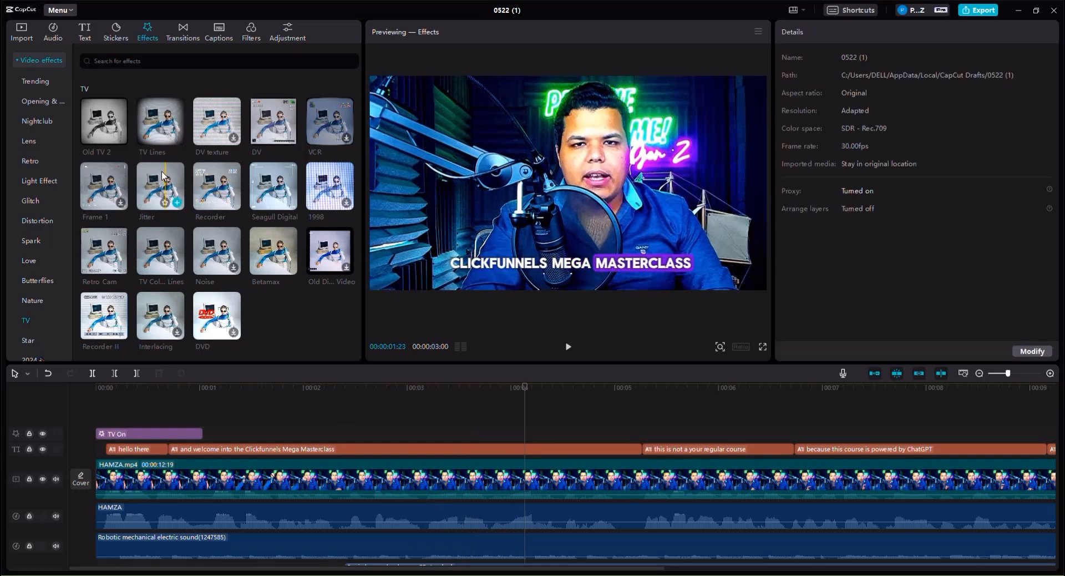
pyautogui.click(32, 301)
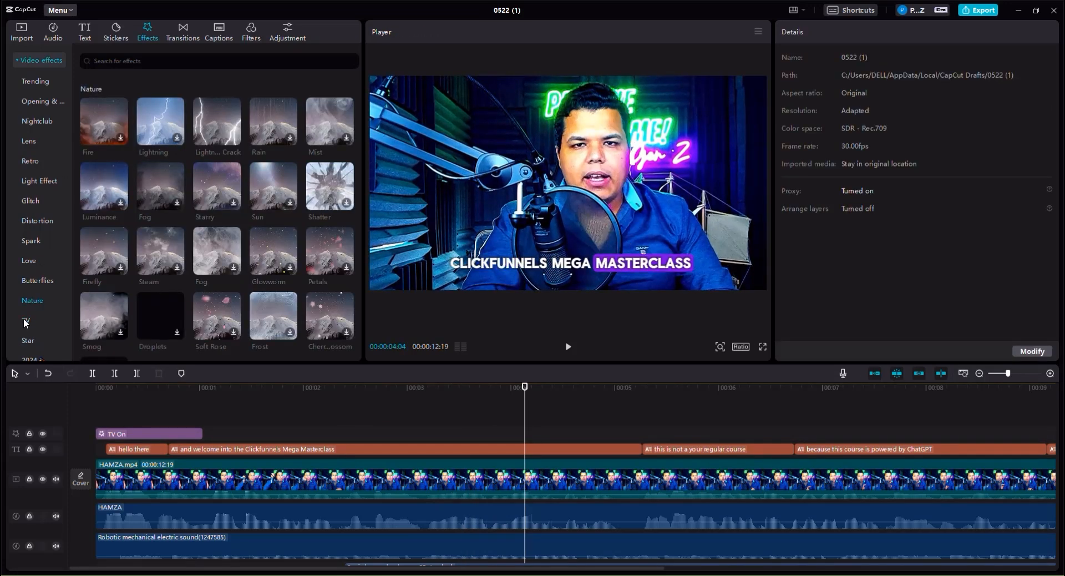
pyautogui.click(26, 319)
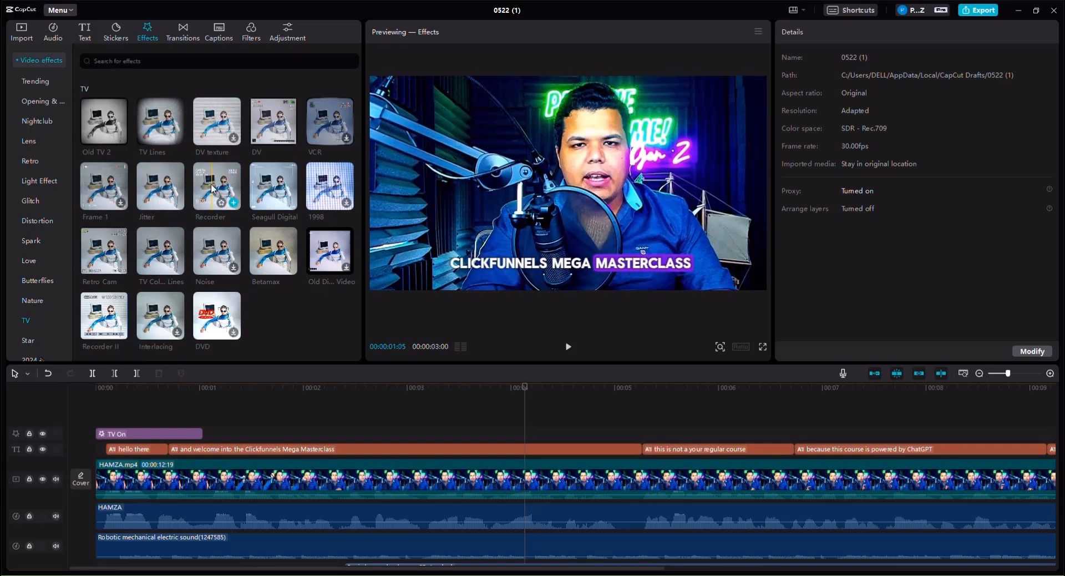
pyautogui.moveTo(217, 189); pyautogui.dragTo(628, 430)
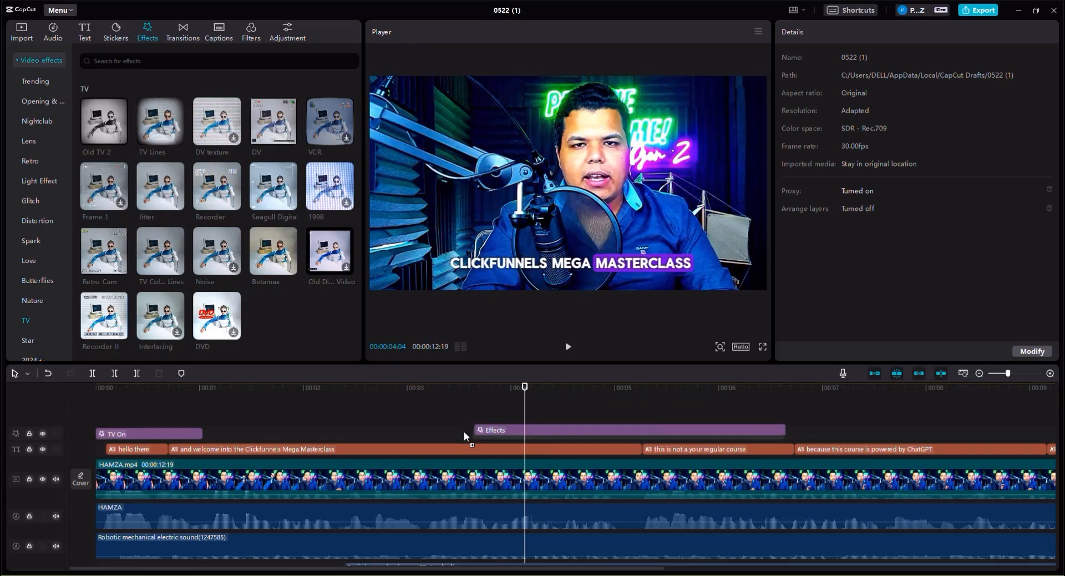
# - Add Spectrum Scanning from the Scan category mid-clip, preview it, then select it for removal
pyautogui.click(494, 433)
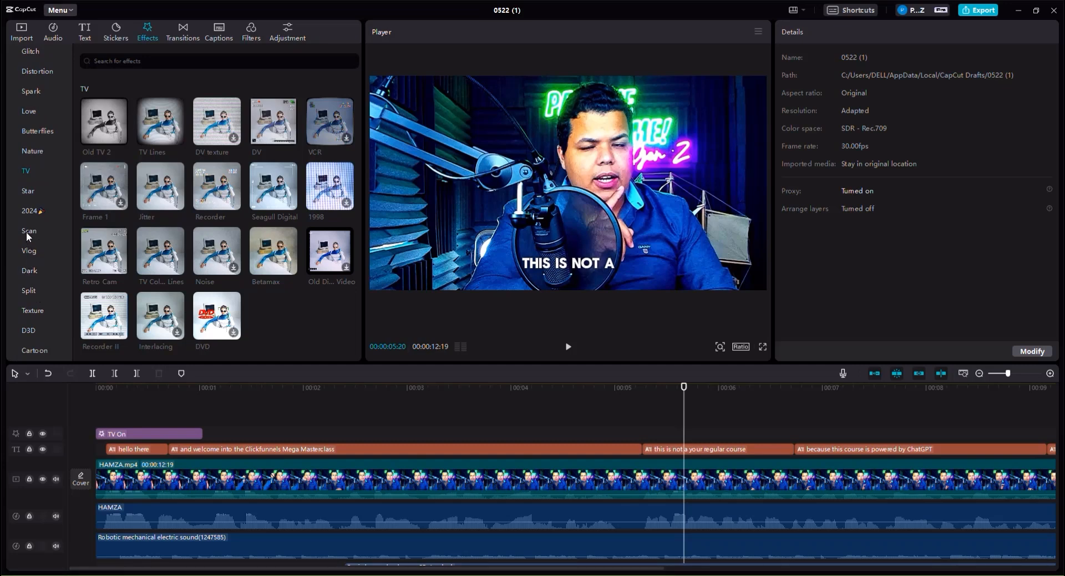
pyautogui.click(29, 230)
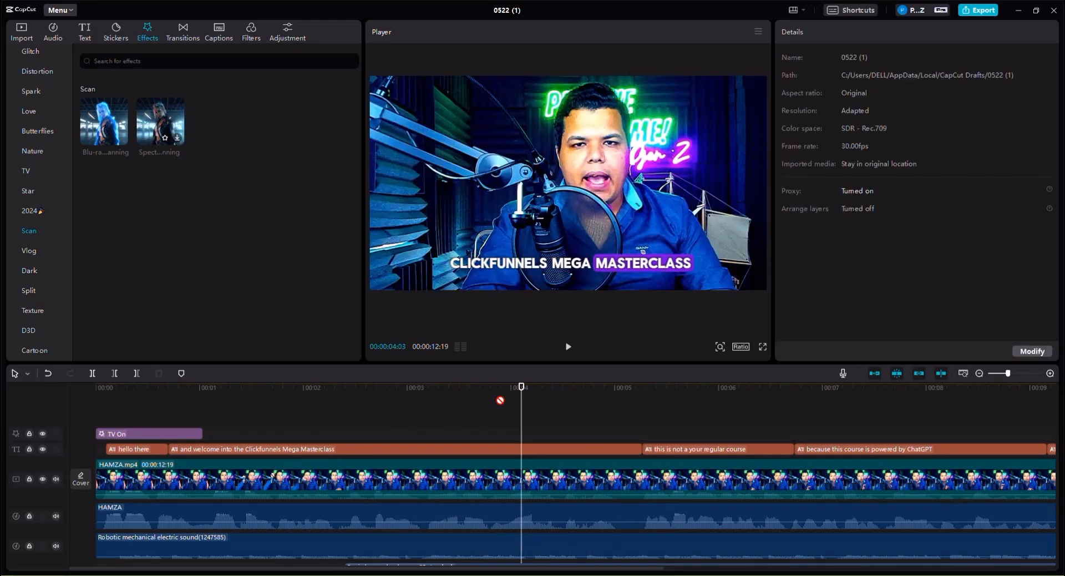
pyautogui.doubleClick(160, 122)
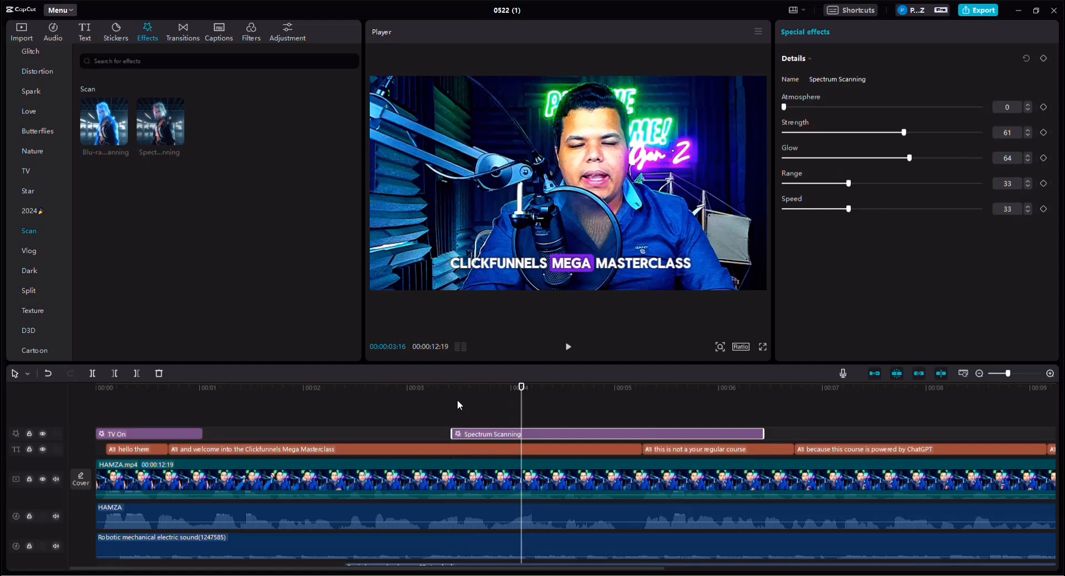
pyautogui.click(735, 387)
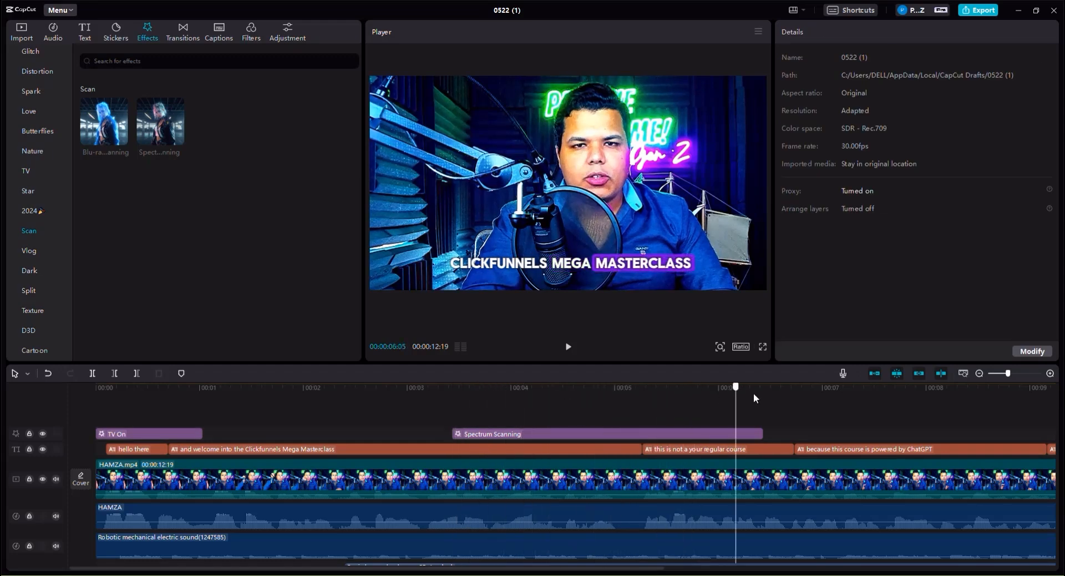
pyautogui.click(685, 386)
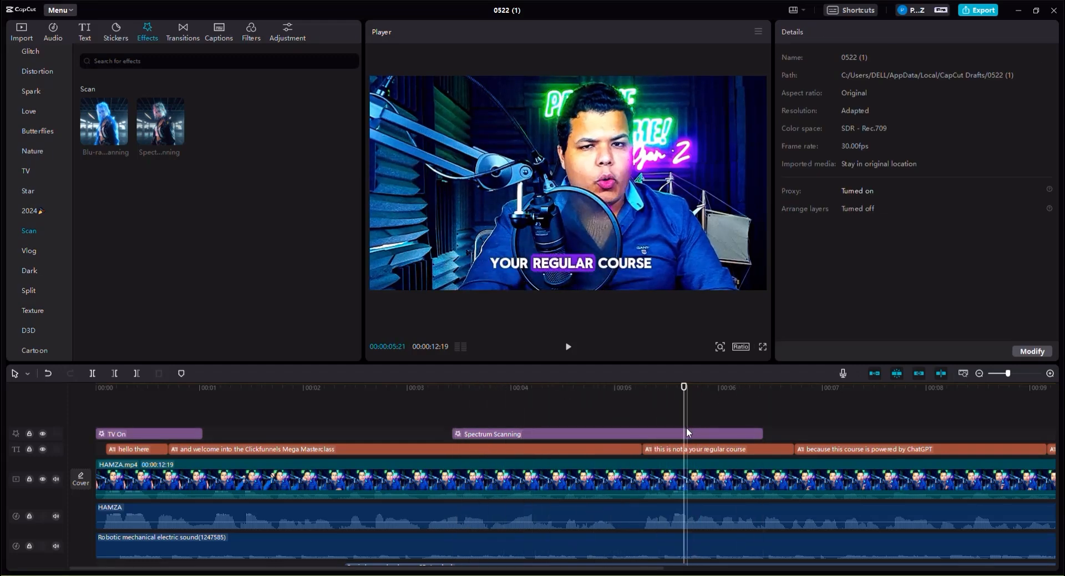
pyautogui.click(604, 433)
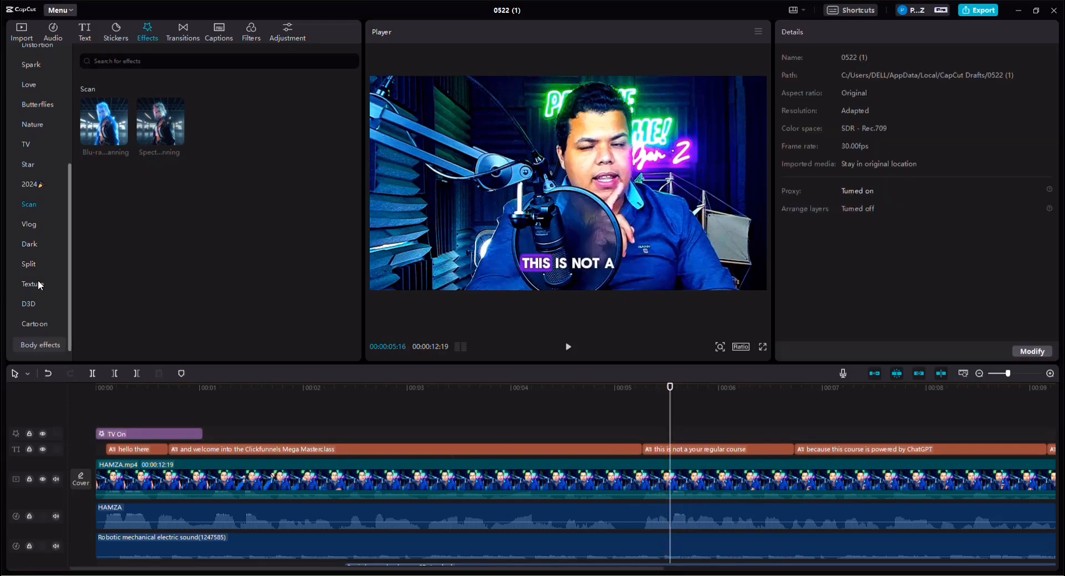
# - Try Cartoon effects Flames 2, Bolts and Splice mid-clip, remove them, then show the D3D category
pyautogui.click(35, 323)
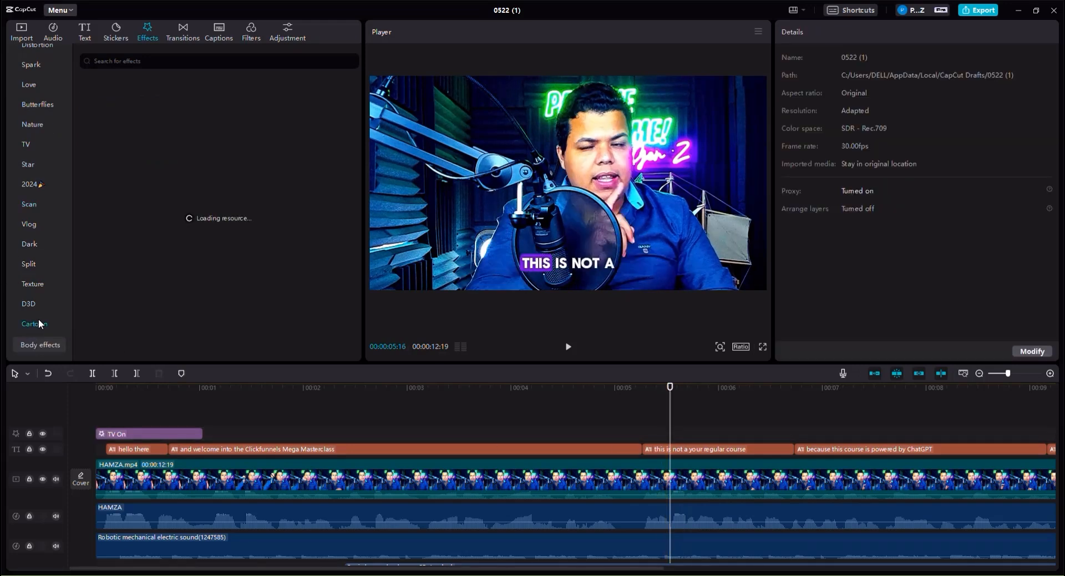
pyautogui.click(35, 324)
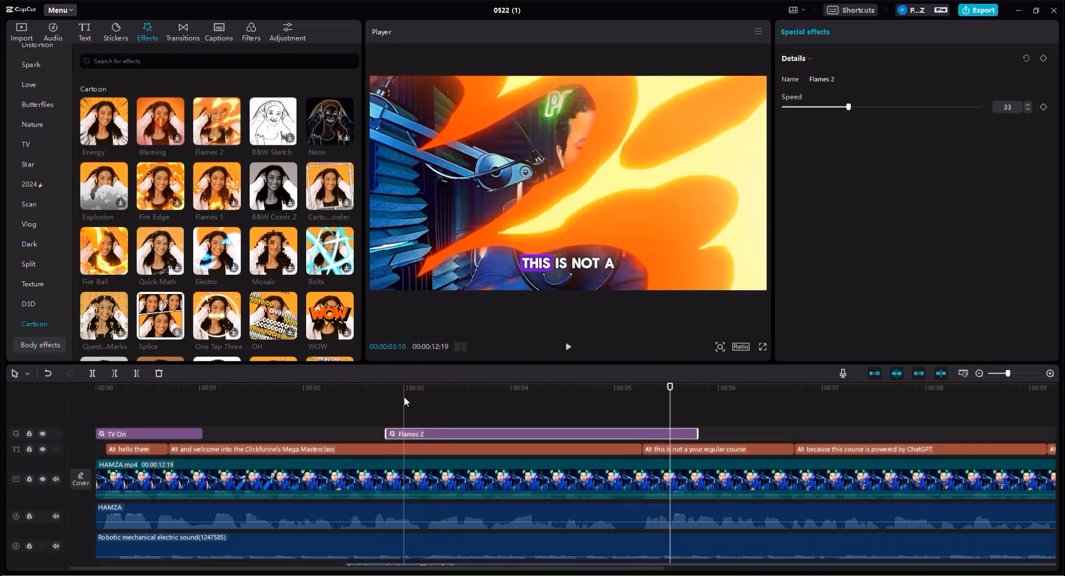
pyautogui.click(595, 387)
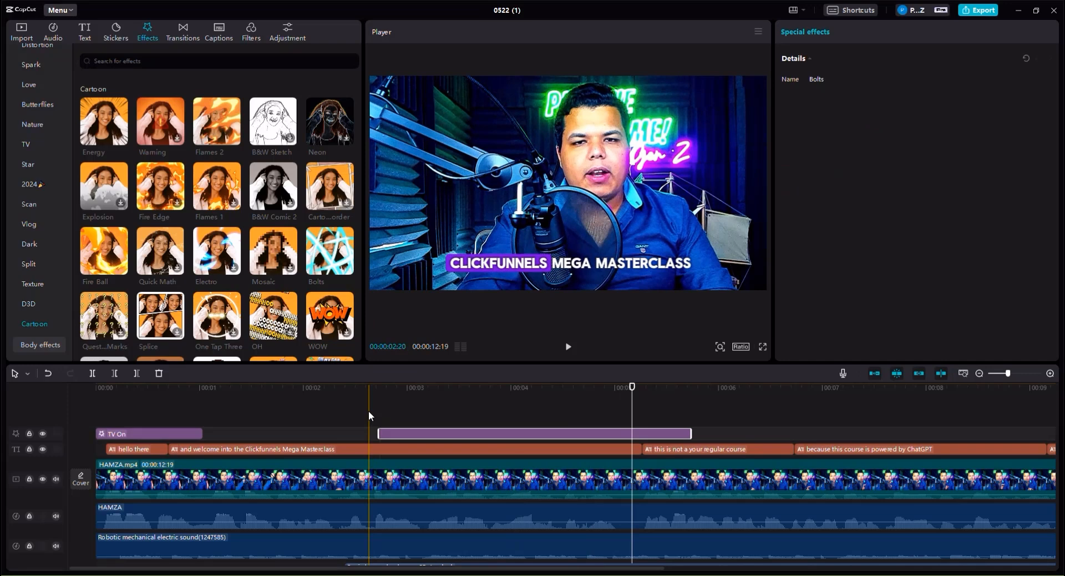
pyautogui.click(534, 433)
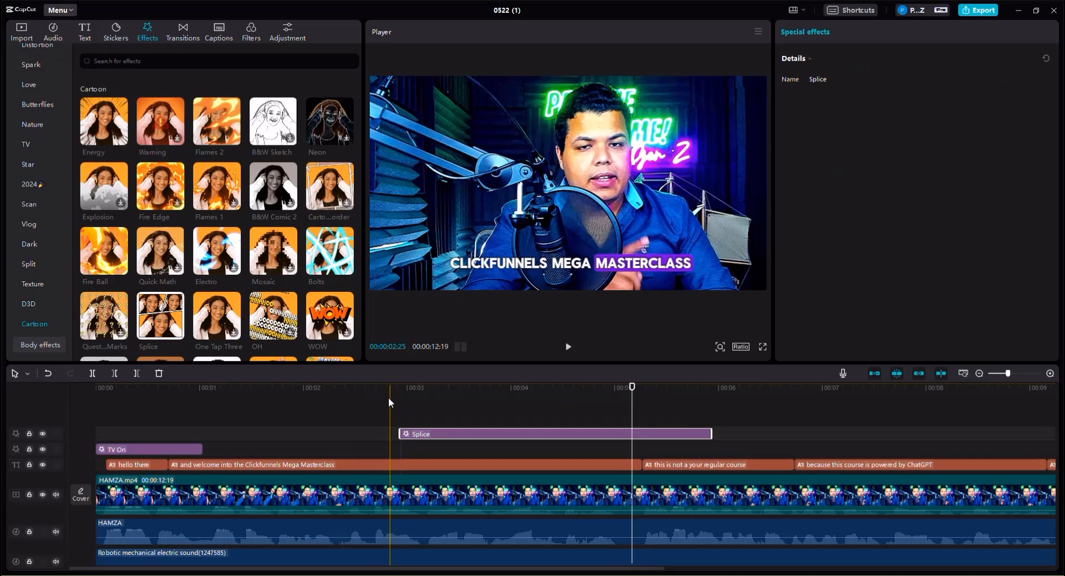
pyautogui.click(588, 410)
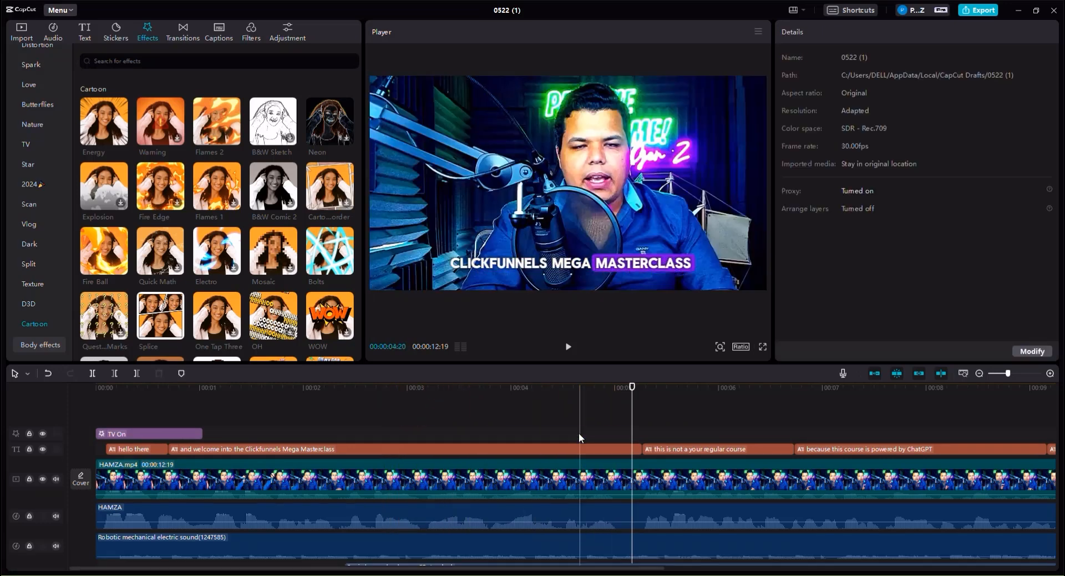
pyautogui.scroll(-3)
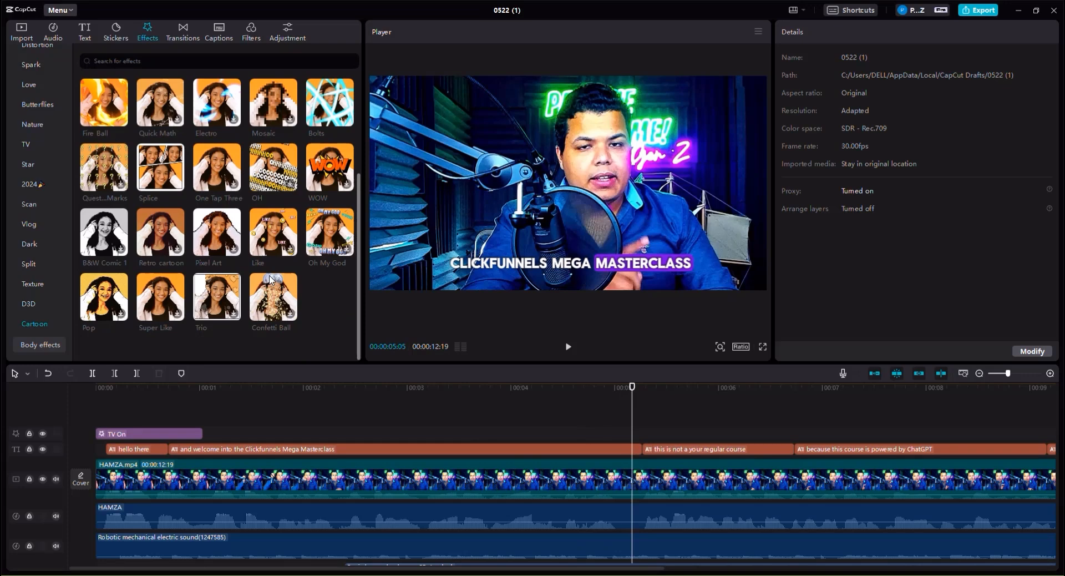
pyautogui.click(29, 305)
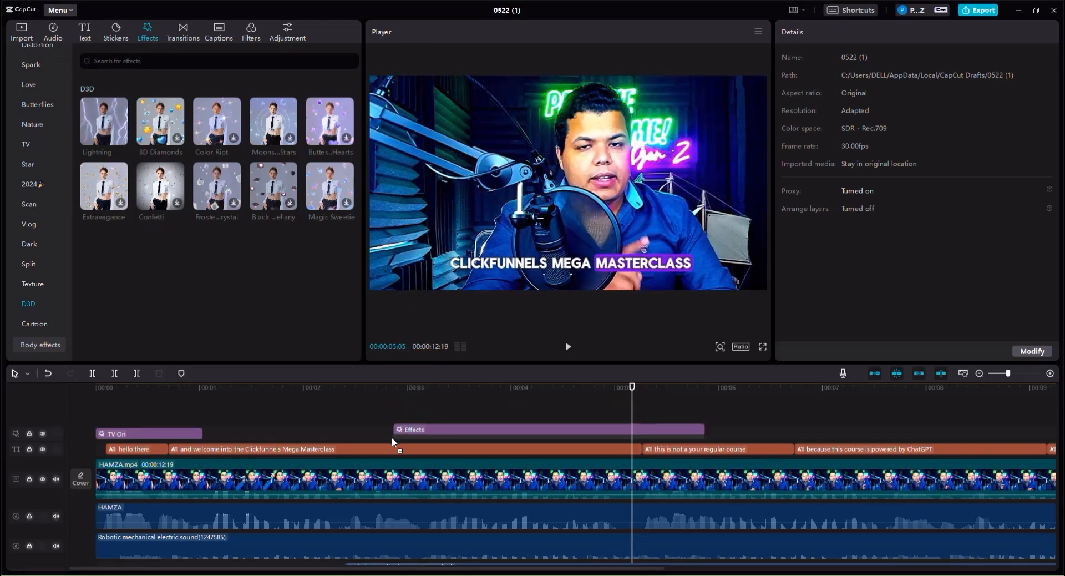
# - Place the Lightning D3D effect on the timeline starting at about 2.2 s
pyautogui.click(544, 429)
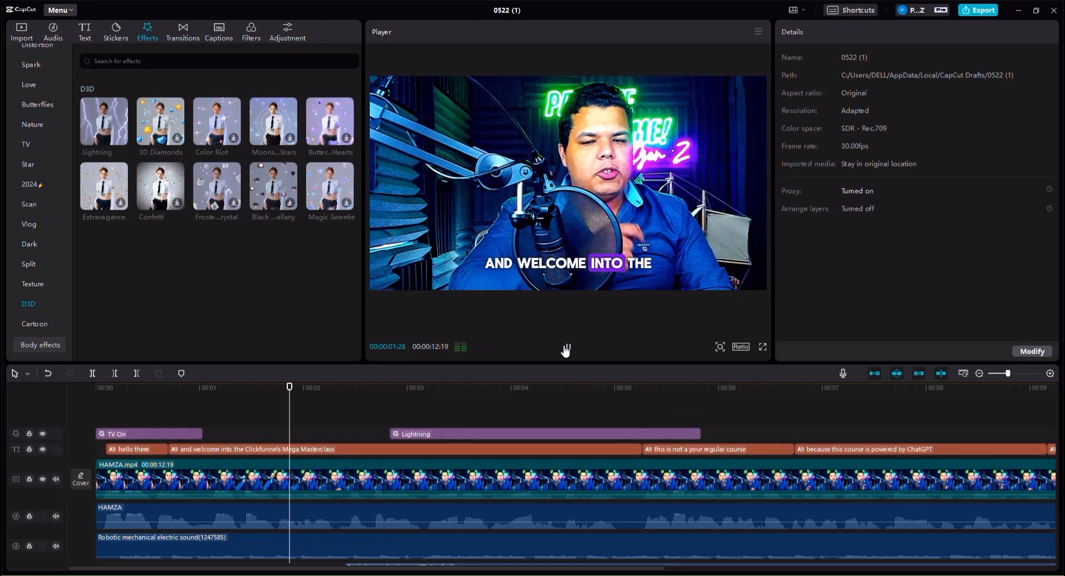
pyautogui.click(414, 434)
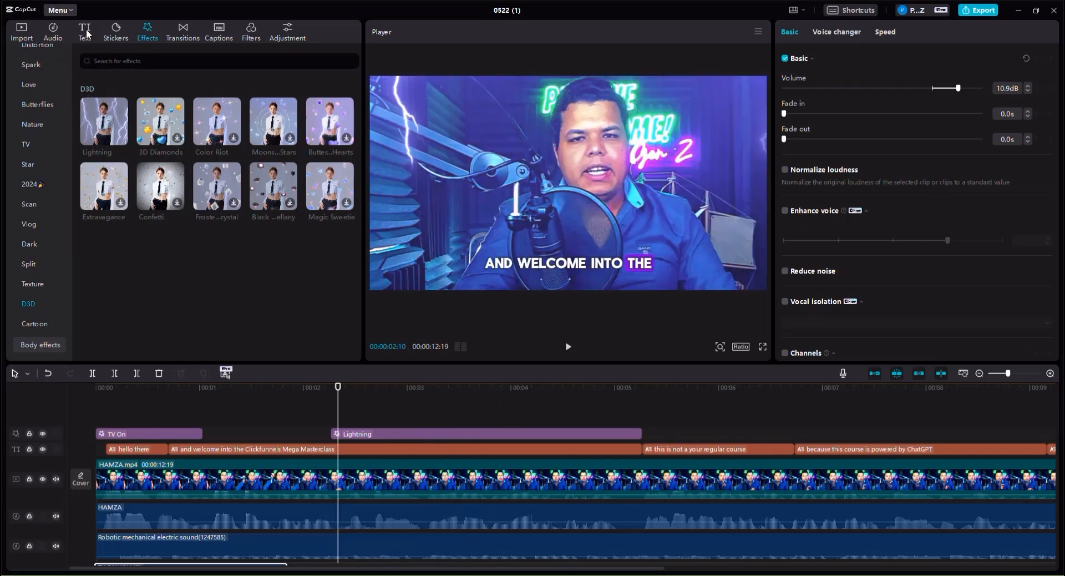
# - Search sound effects for 'light', download and add the top lightning sound under the Lightning effect
pyautogui.click(52, 31)
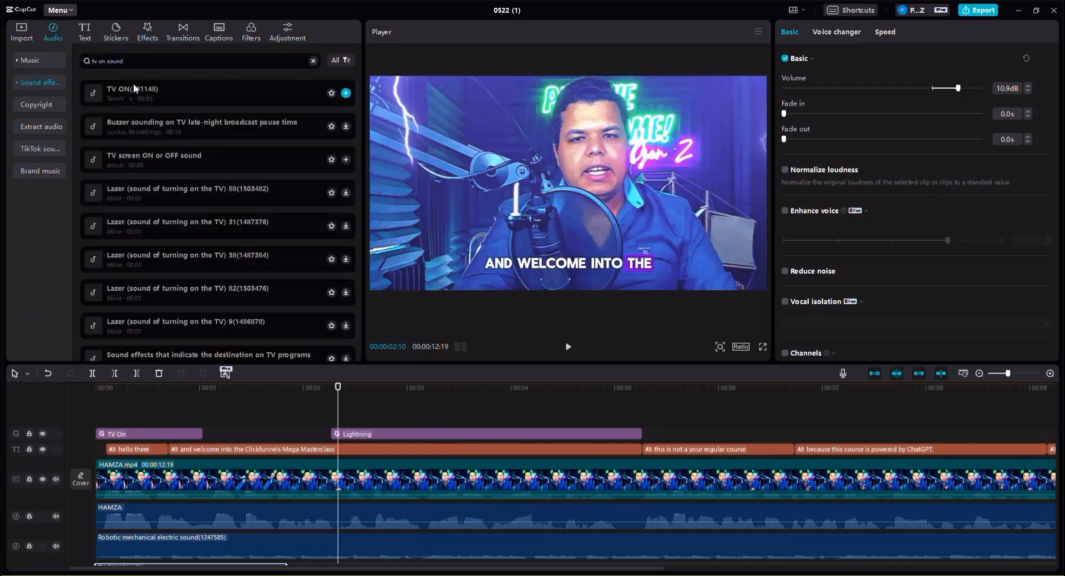
pyautogui.click(133, 93)
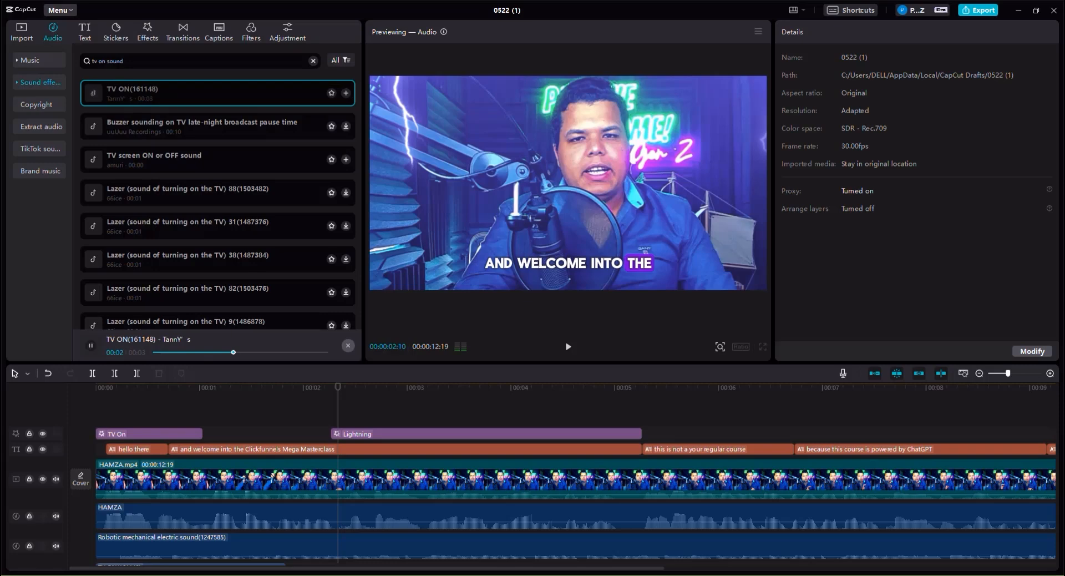
pyautogui.write('lightning')
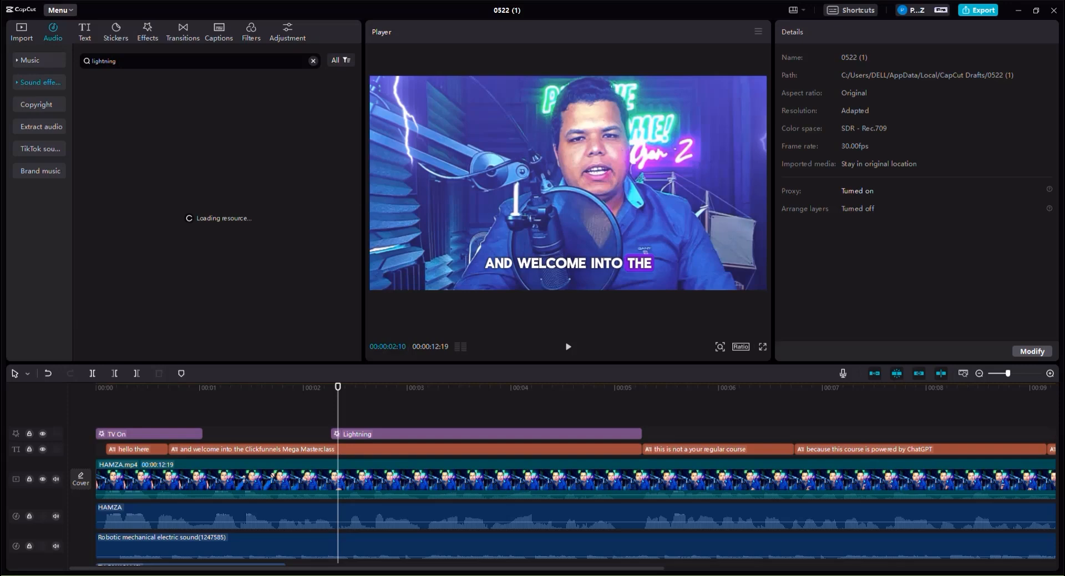
pyautogui.moveTo(315, 180)
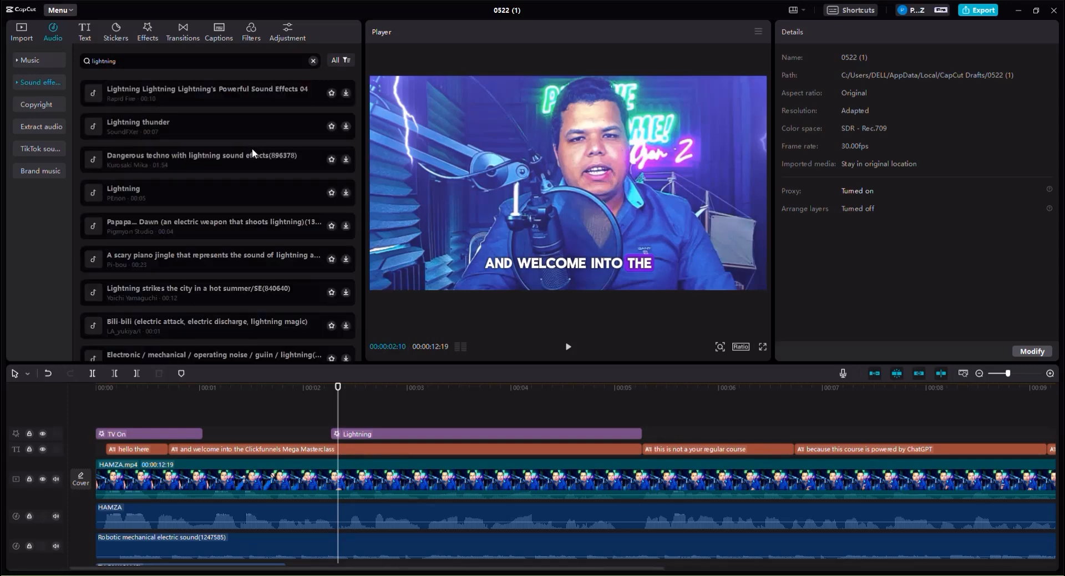
pyautogui.click(346, 94)
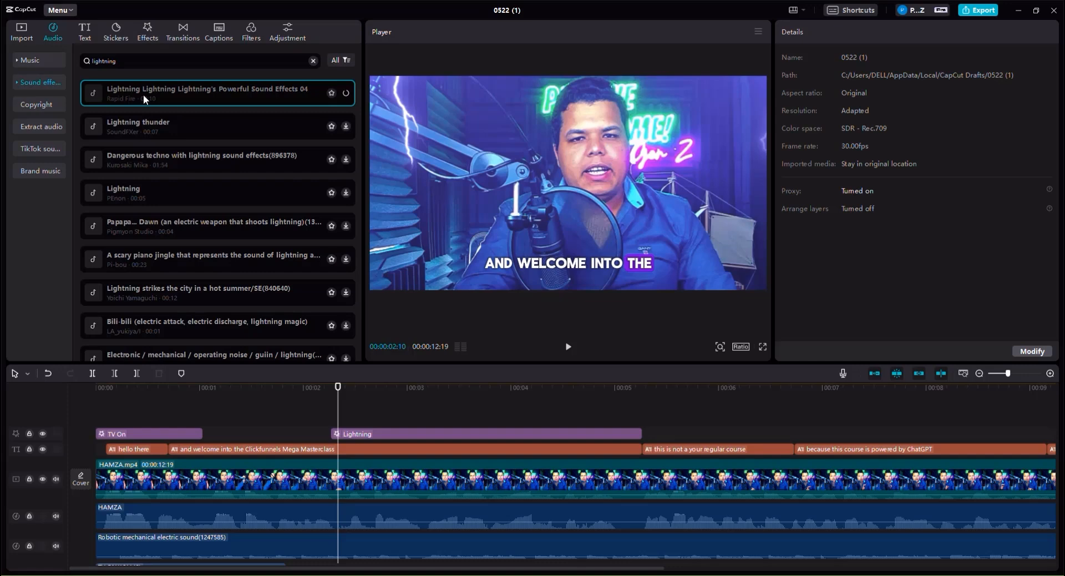
pyautogui.click(93, 93)
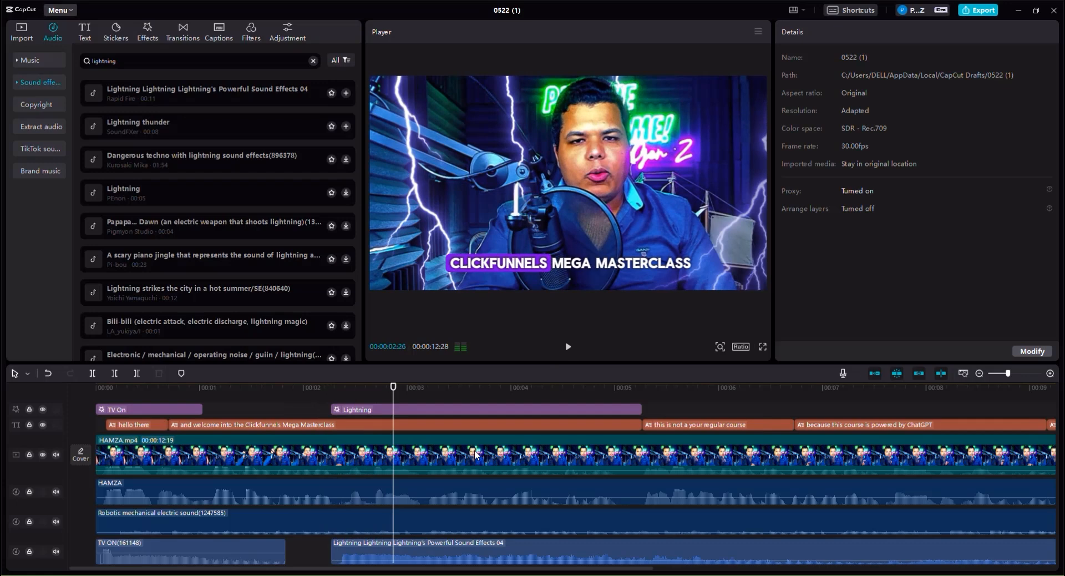
pyautogui.click(418, 549)
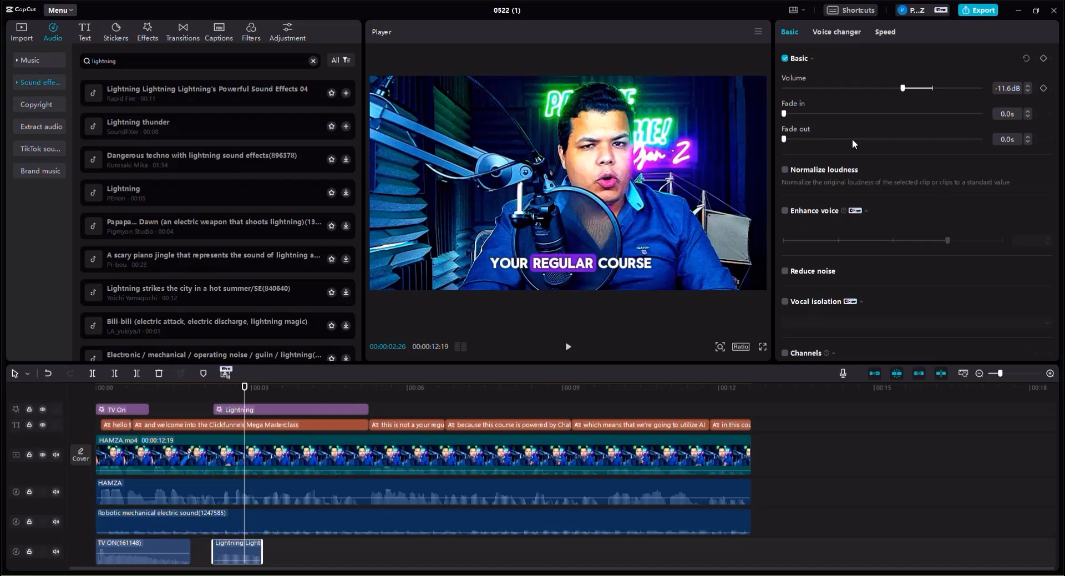
# - Delete the lightning sound clip so only TV ON remains on the audio track
pyautogui.moveTo(785, 139); pyautogui.dragTo(902, 139)
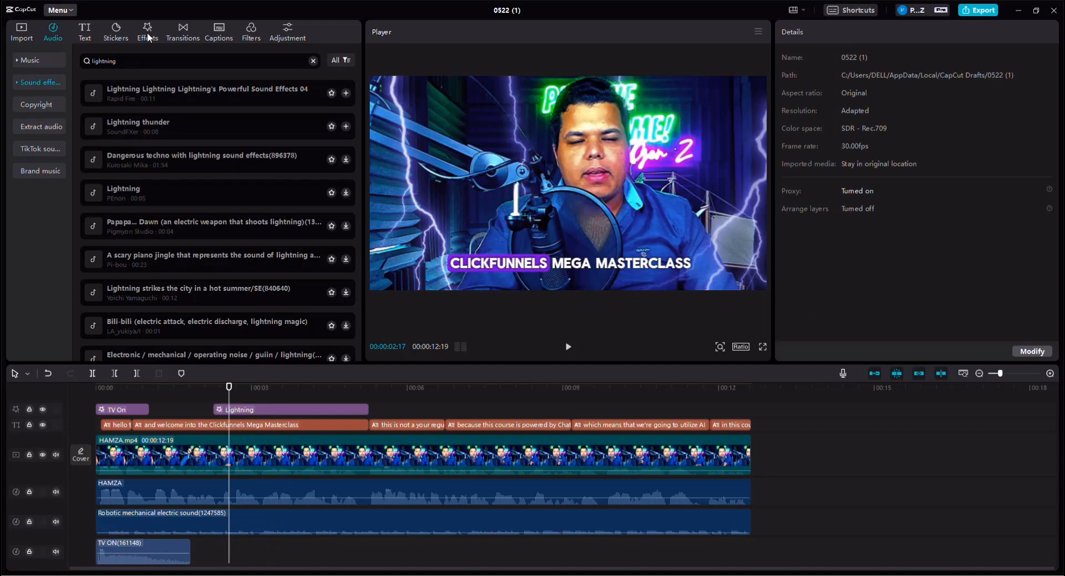
# - Return to Effects, switch to Body effects and show the Superpowers category
pyautogui.click(147, 31)
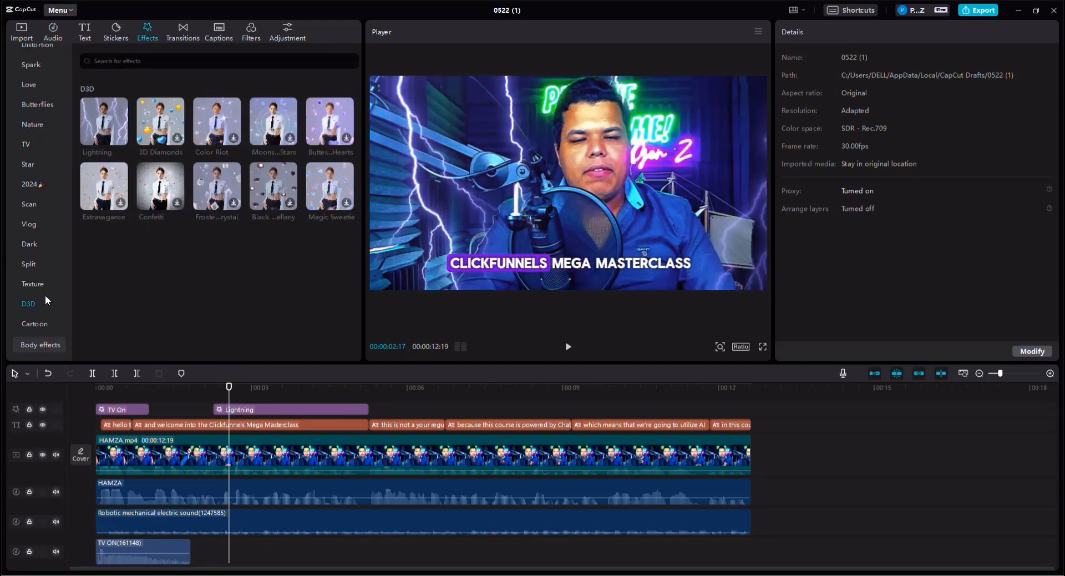
pyautogui.click(40, 347)
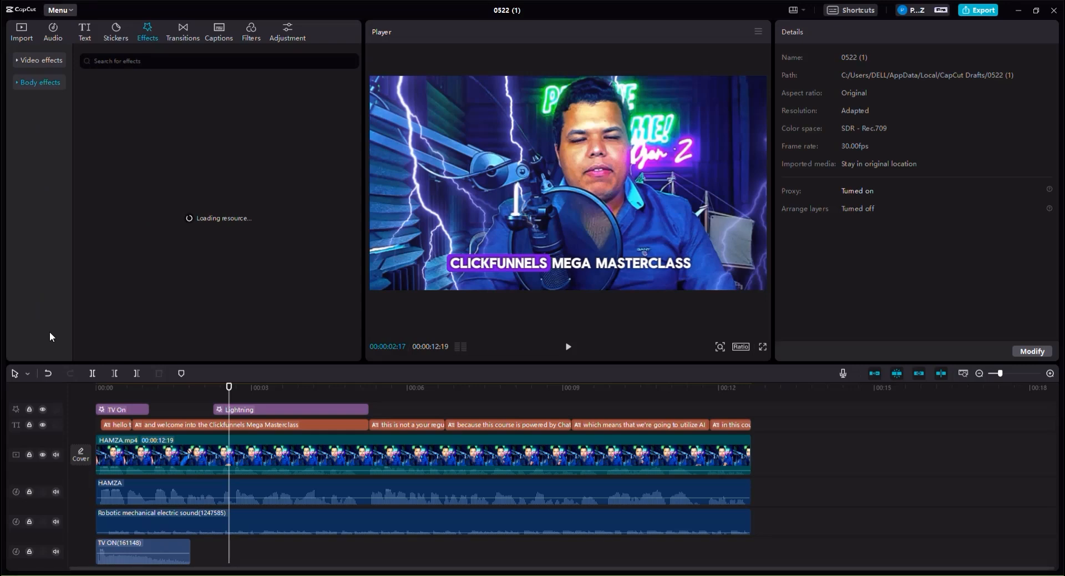
pyautogui.moveTo(3, 155)
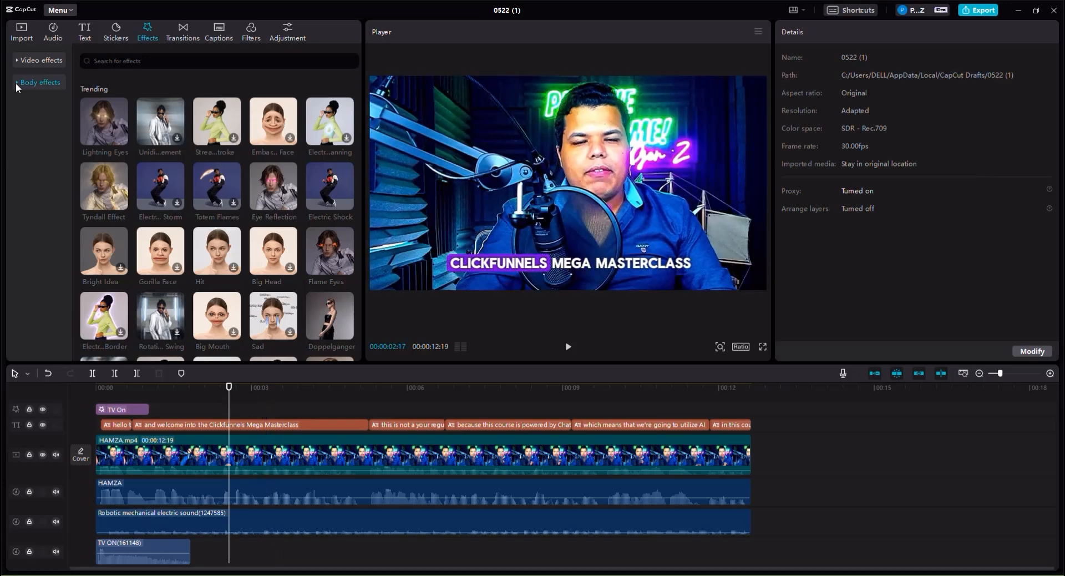
pyautogui.click(39, 82)
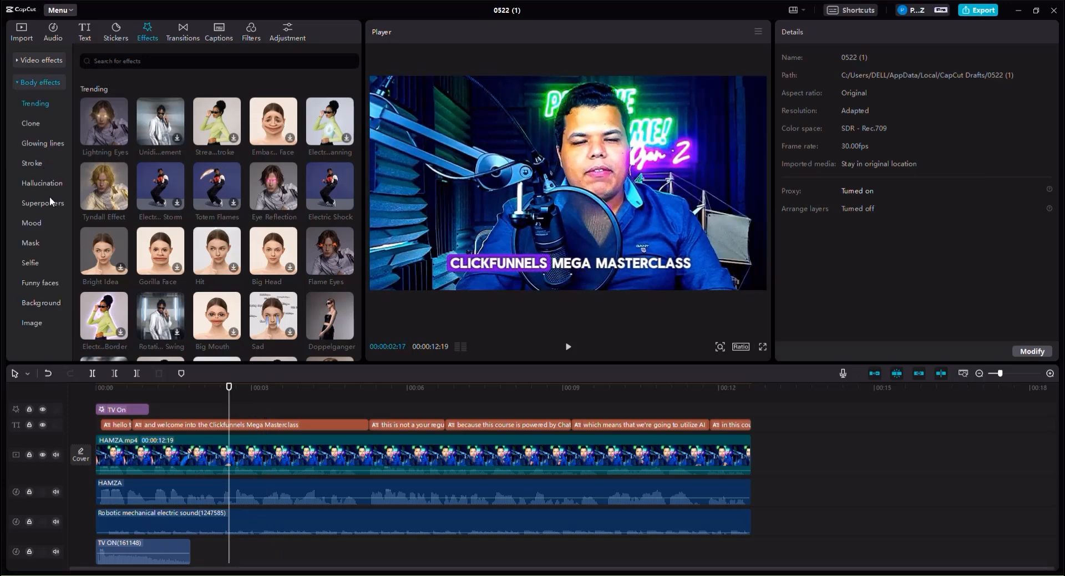
pyautogui.click(42, 202)
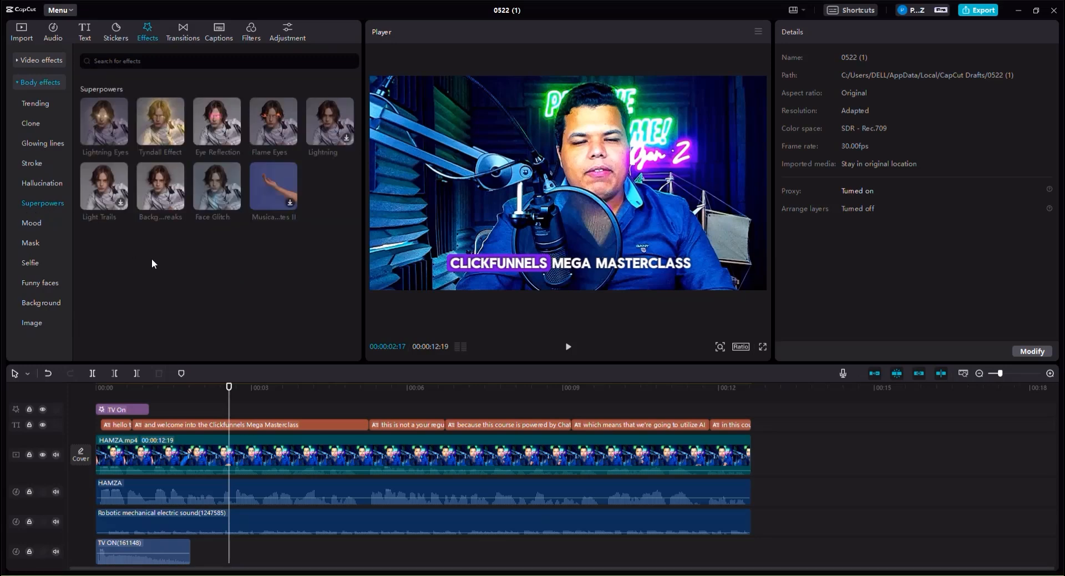
pyautogui.moveTo(154, 263)
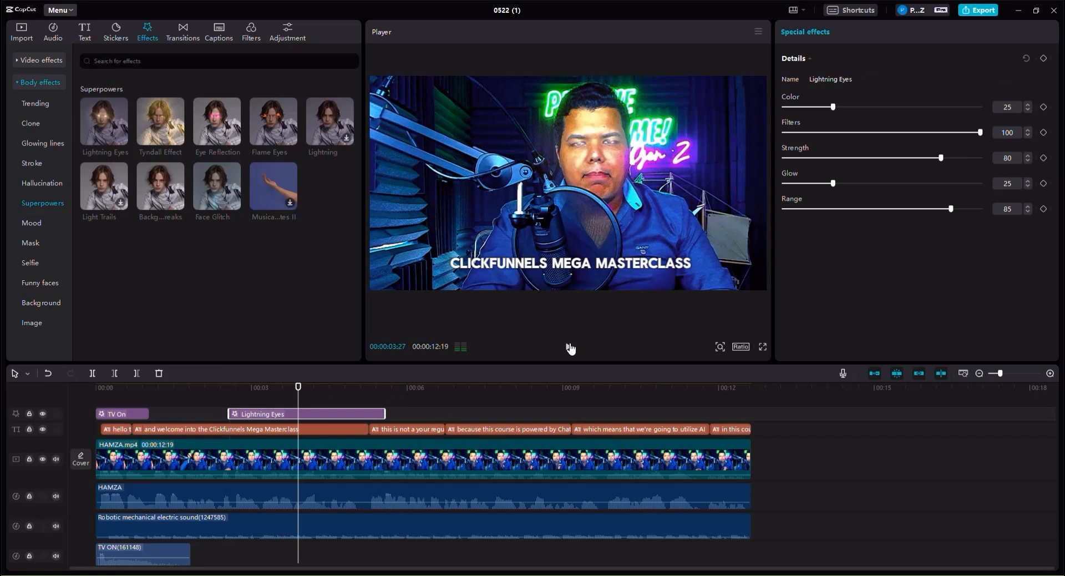
# - Raise the Lightning Eyes Color slider to 74 in the Special effects panel
pyautogui.moveTo(833, 107); pyautogui.dragTo(942, 107)
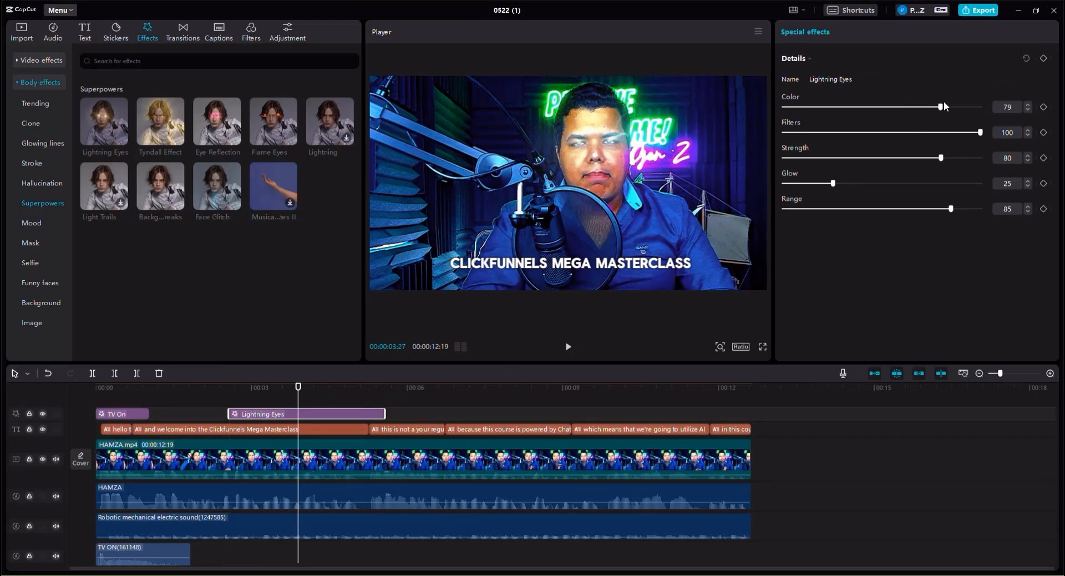
pyautogui.moveTo(942, 107); pyautogui.dragTo(920, 107)
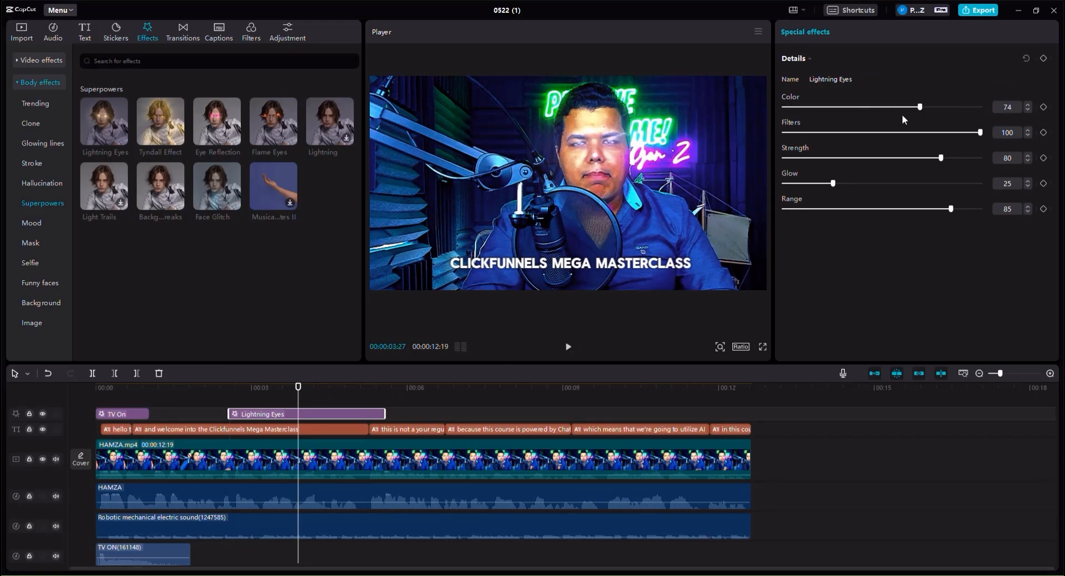
pyautogui.moveTo(920, 106); pyautogui.dragTo(885, 106)
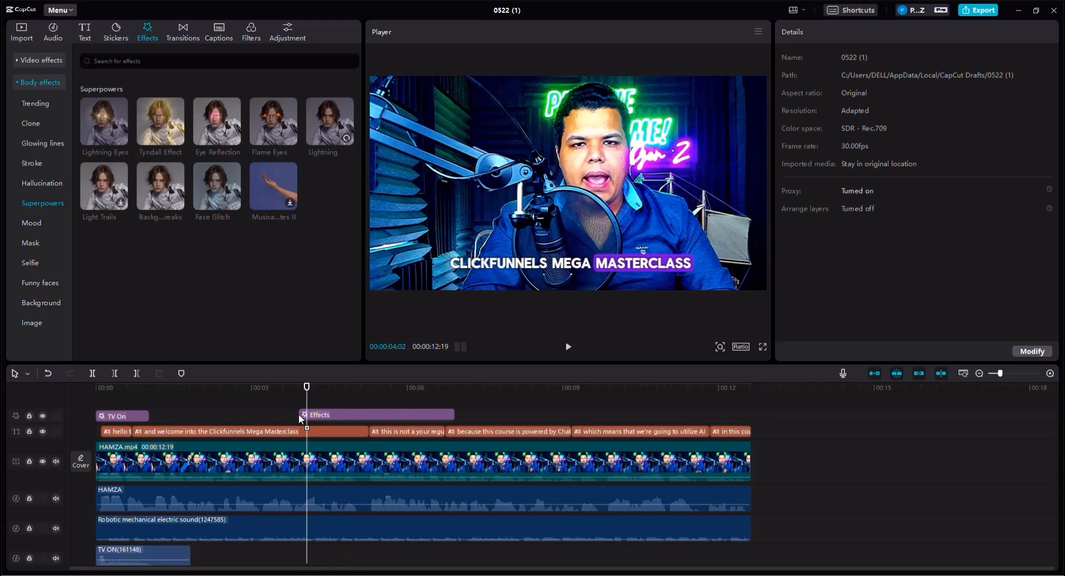
# - Swap Lightning Eyes for the Face Glitch effect from Superpowers, placed around 3 s
pyautogui.click(374, 415)
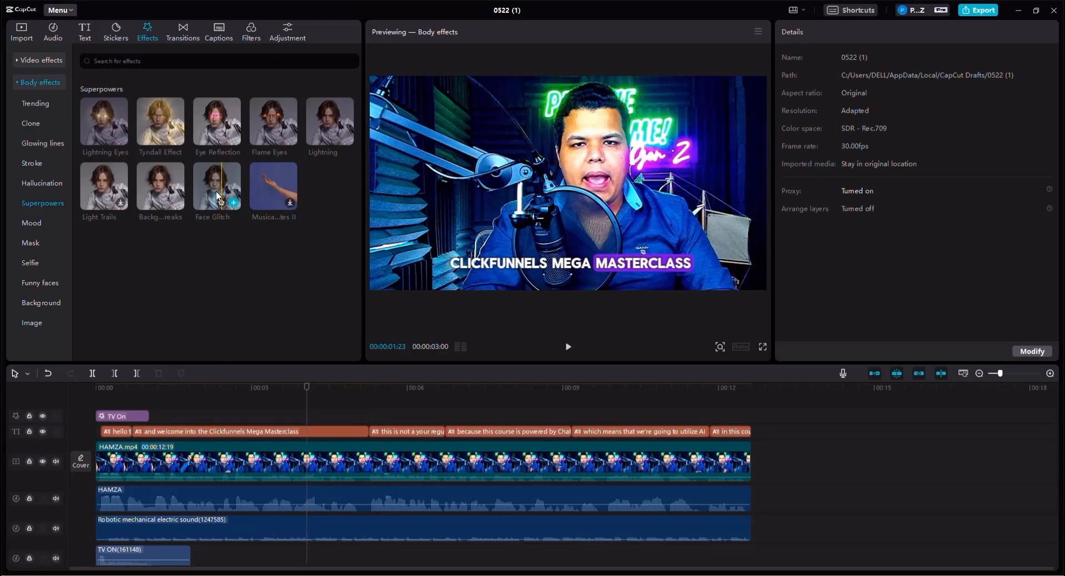
pyautogui.click(216, 187)
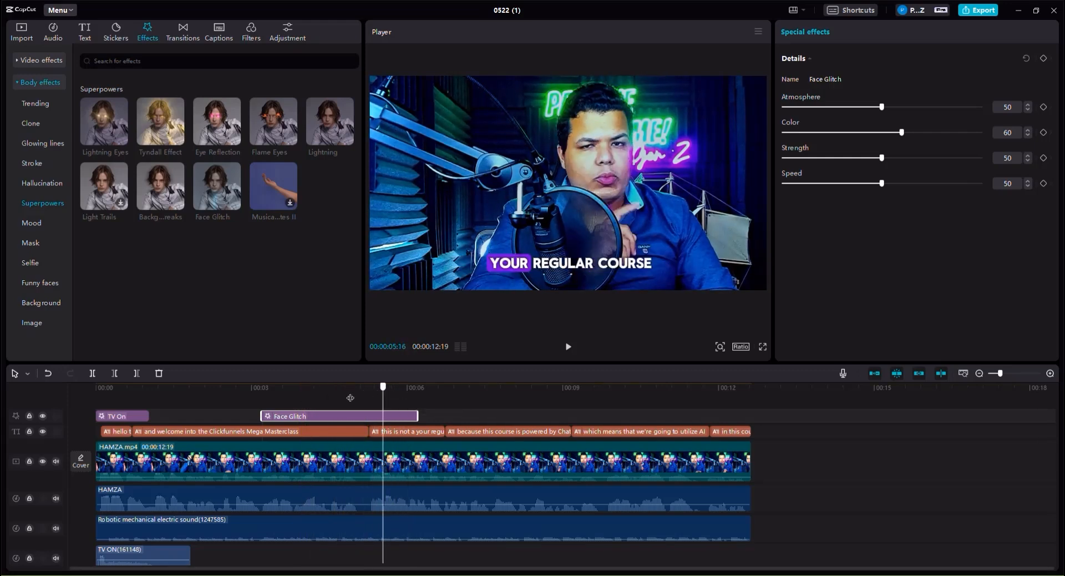
pyautogui.click(334, 388)
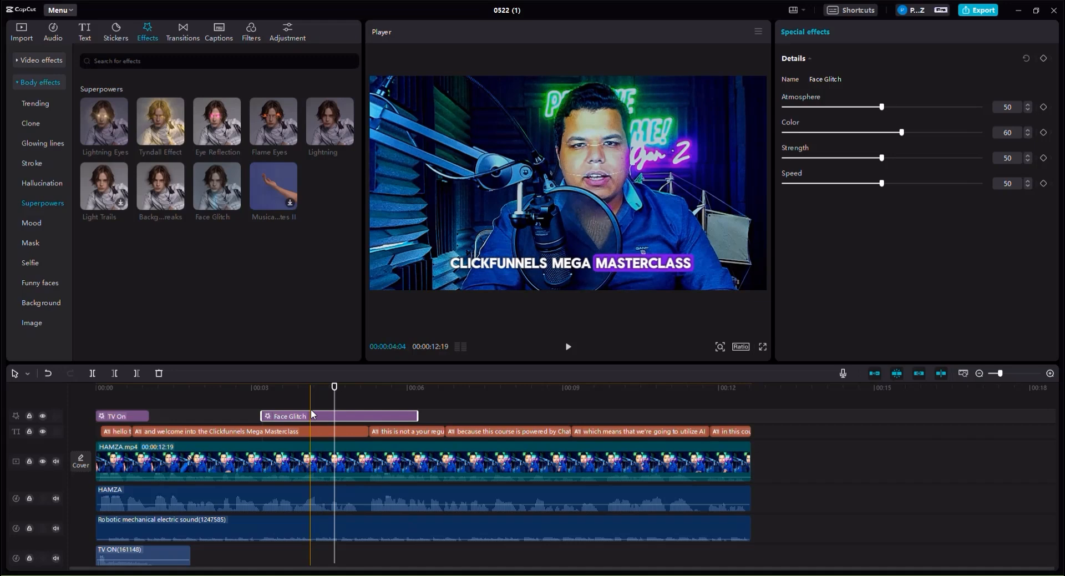